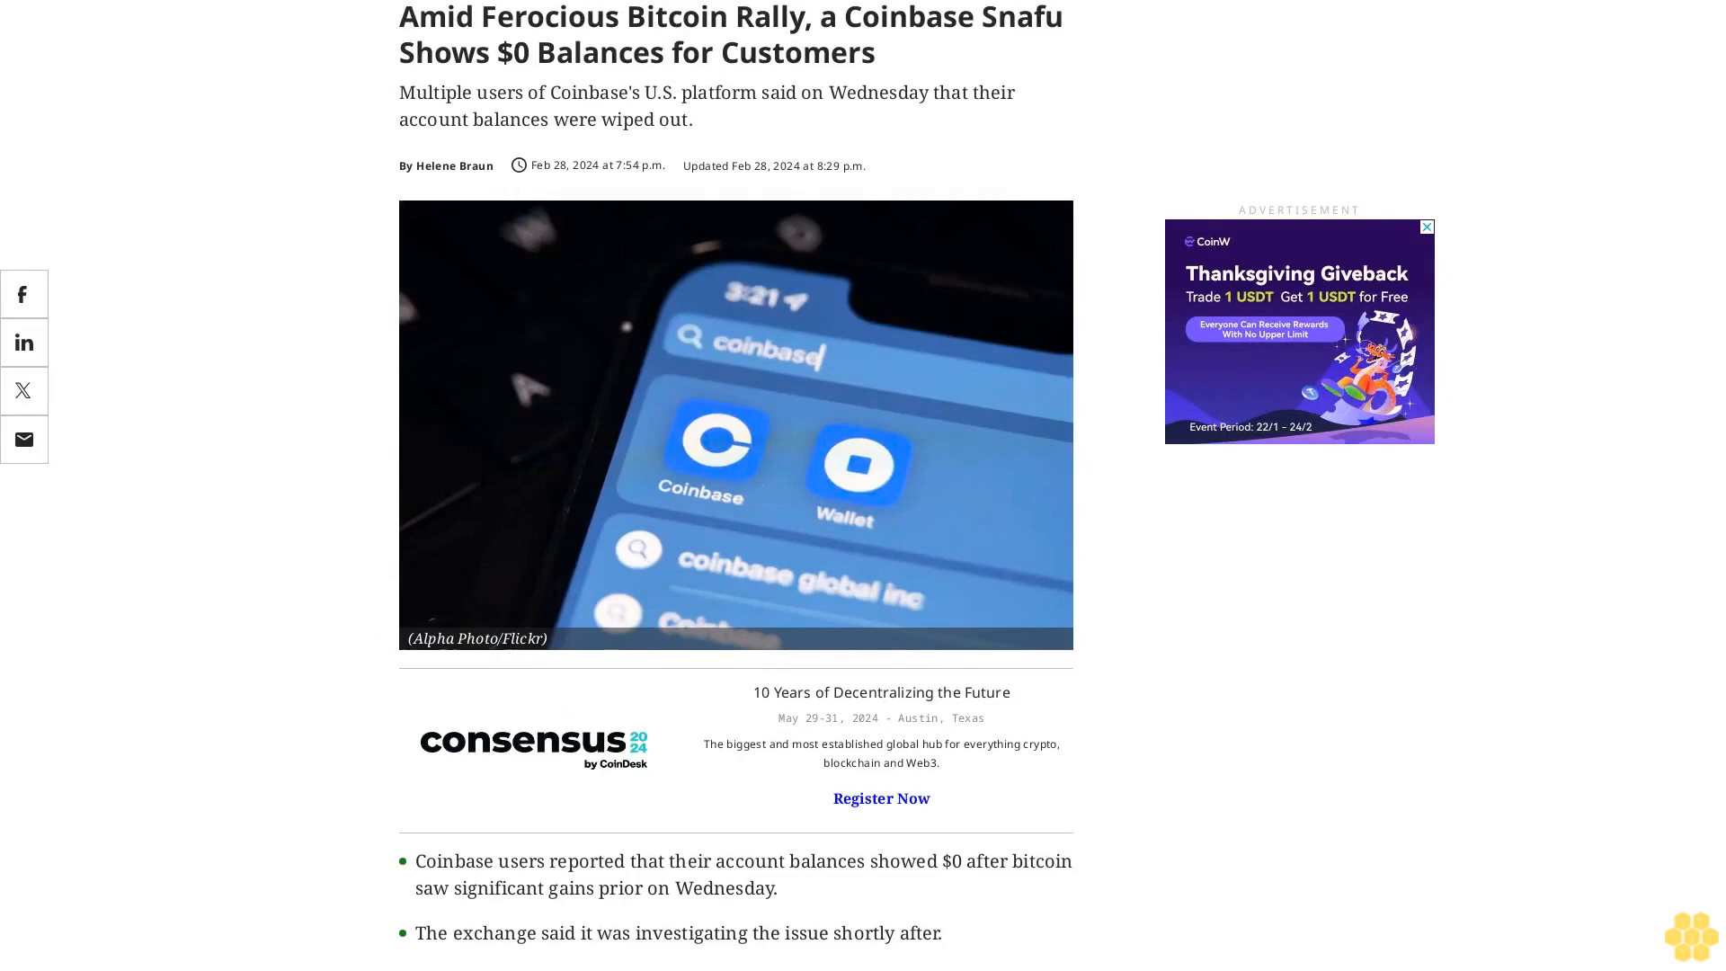
{"action": "scroll", "scroll_direction": "down", "scroll_amount": 3}
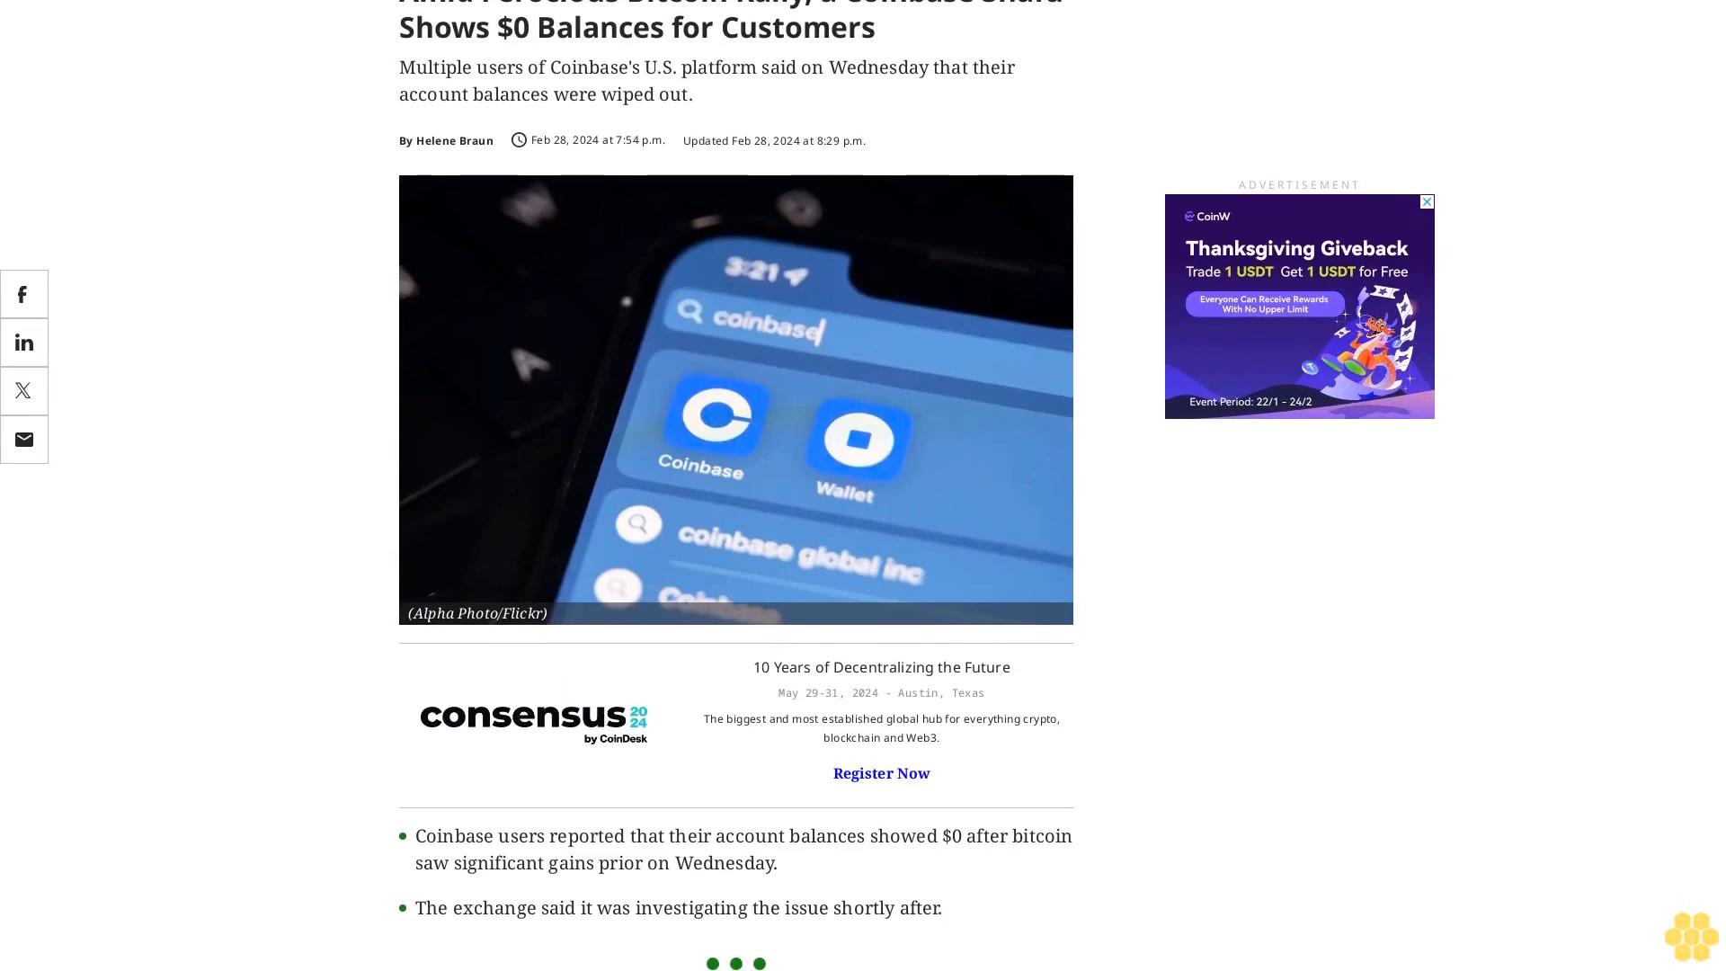
{"action": "scroll", "scroll_direction": "down", "scroll_amount": 3}
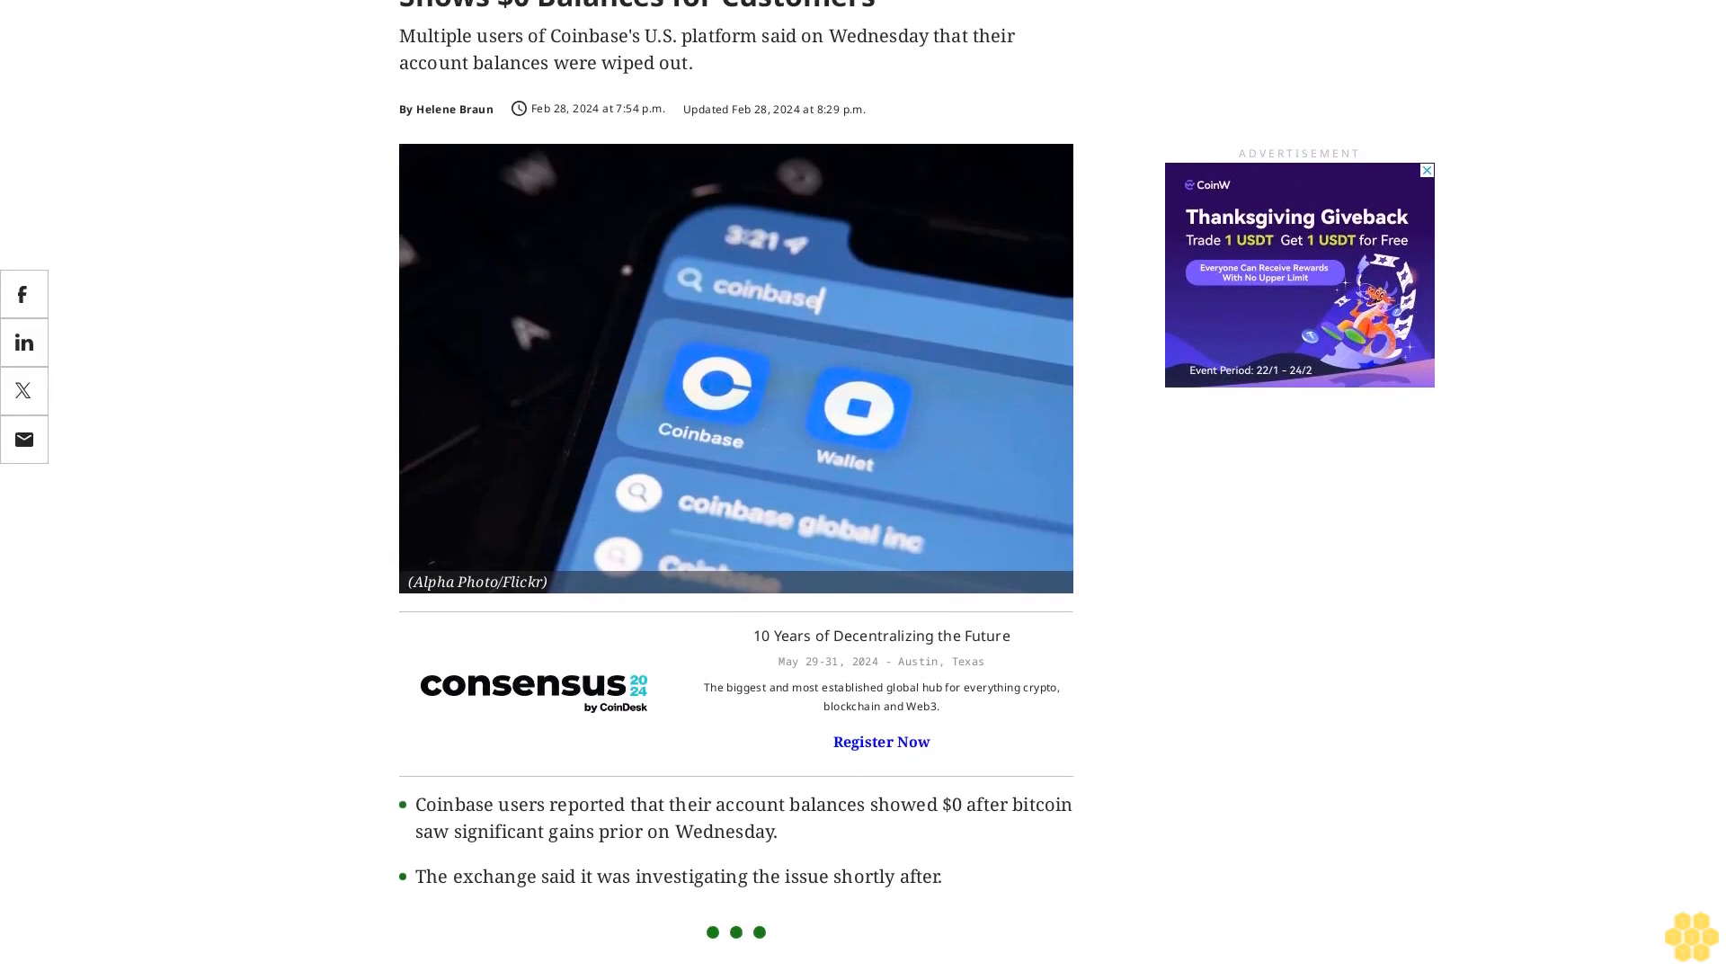
{"action": "scroll", "scroll_direction": "down", "scroll_amount": 3}
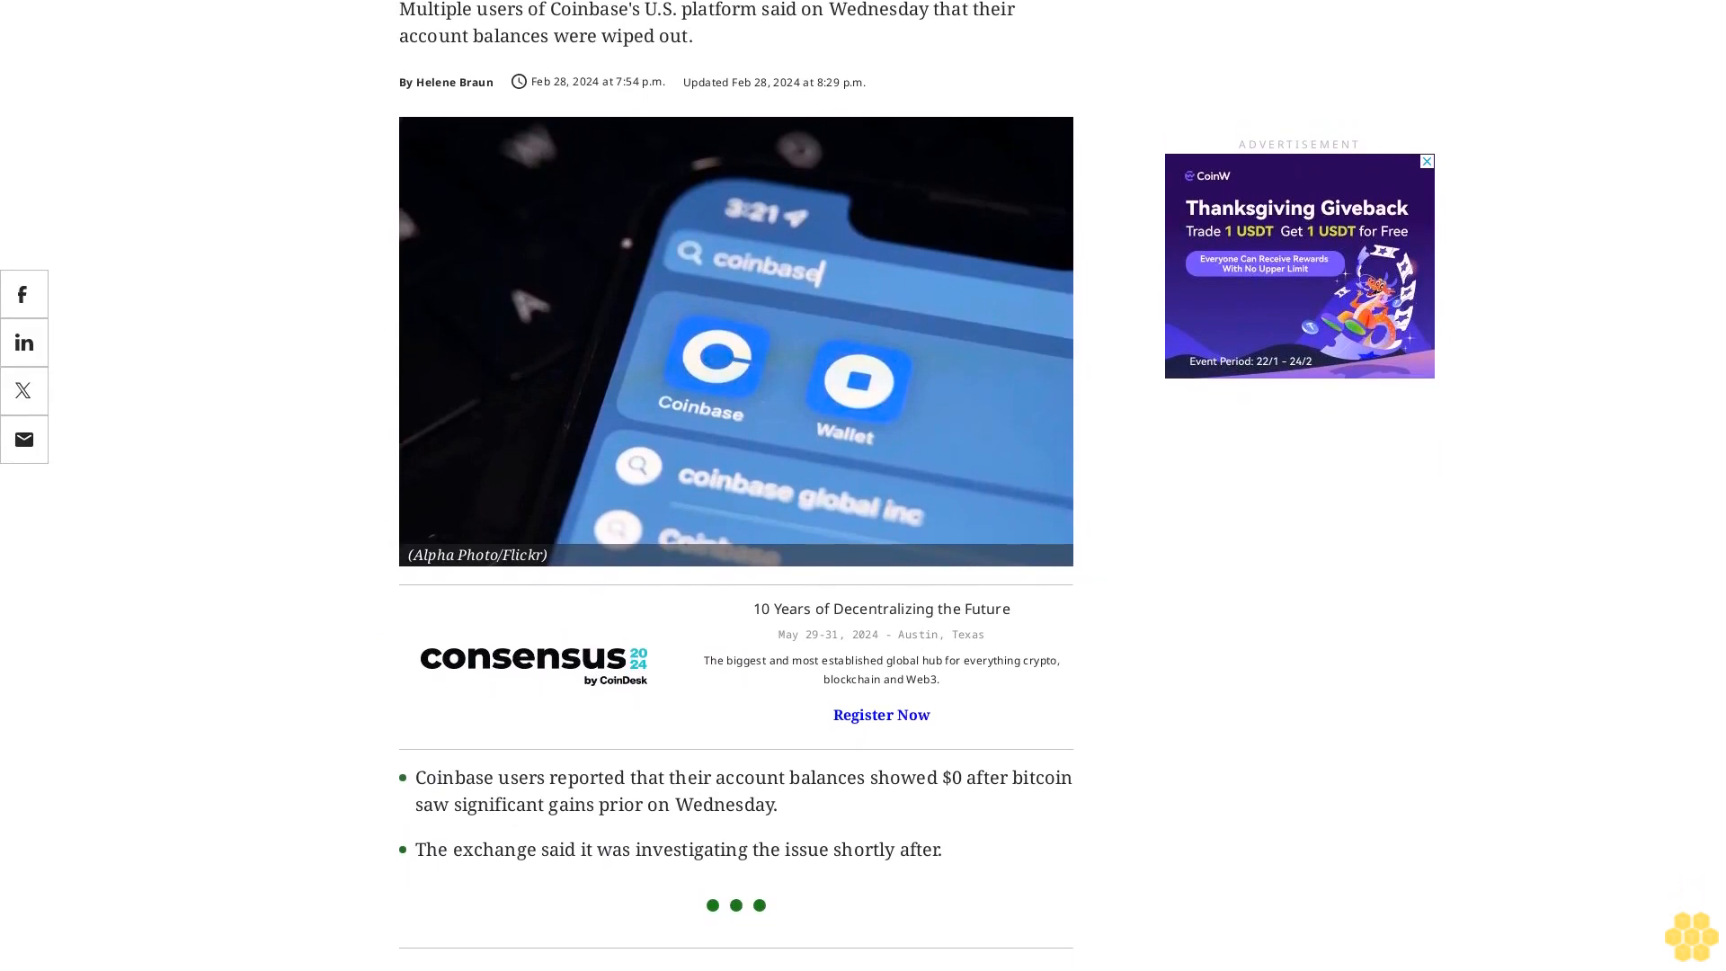
{"action": "scroll", "scroll_direction": "down", "scroll_amount": 3}
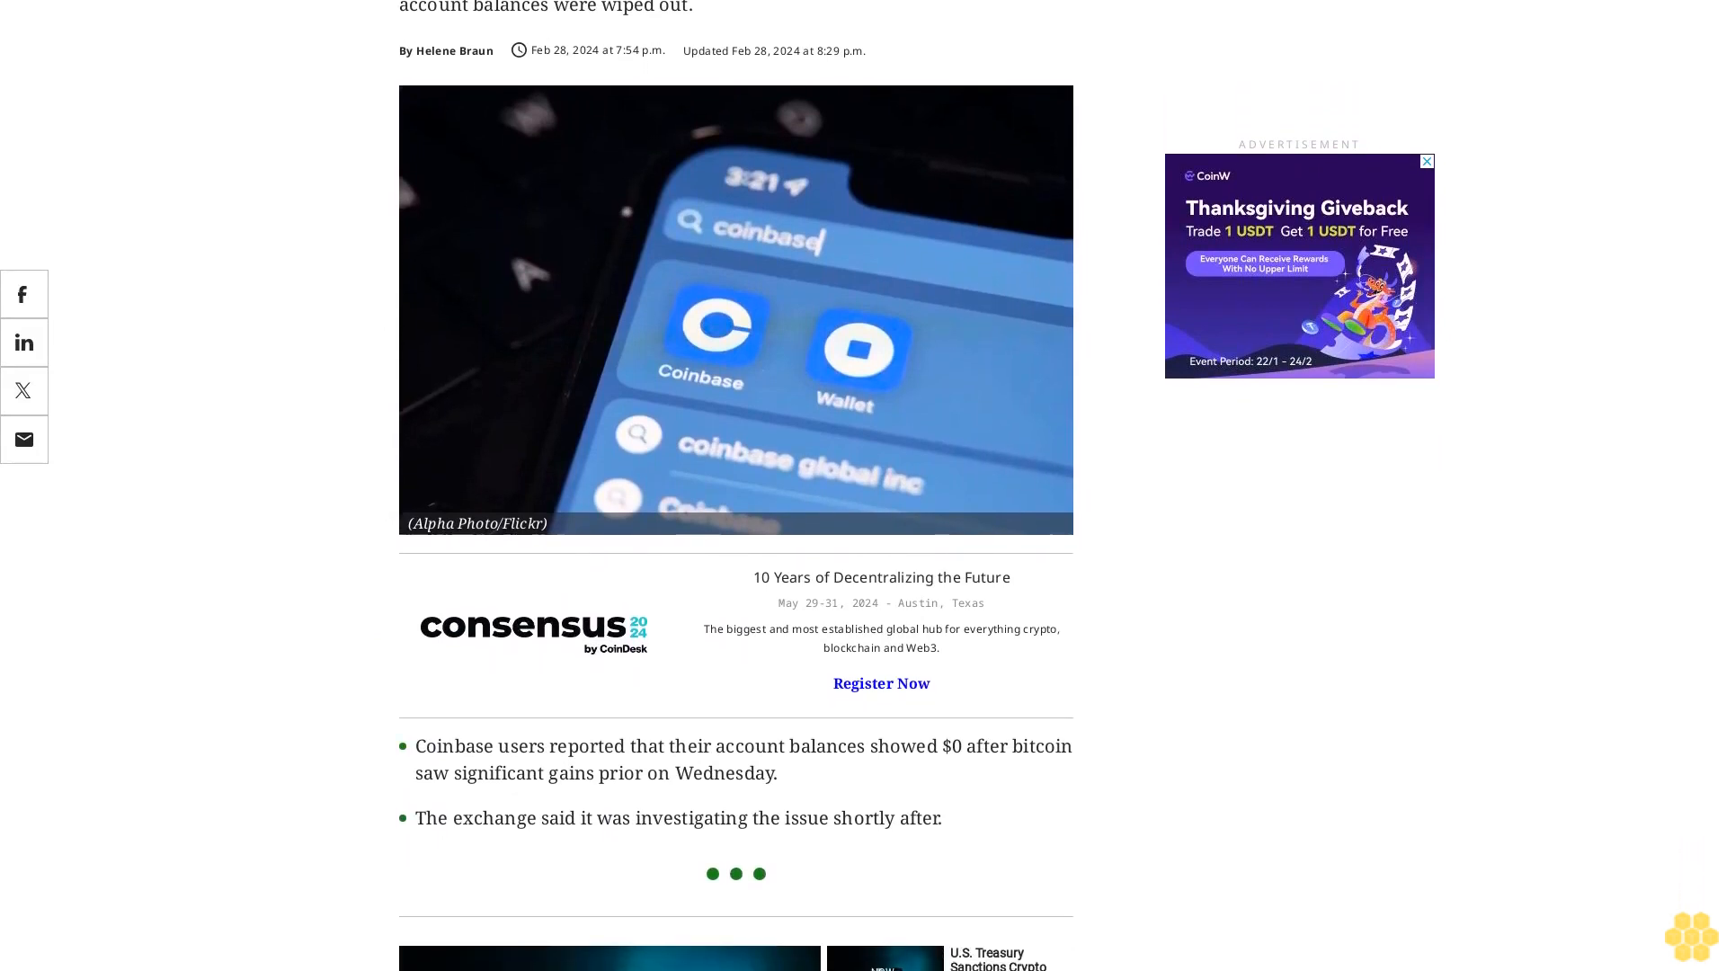
{"action": "scroll", "scroll_direction": "down", "scroll_amount": 3}
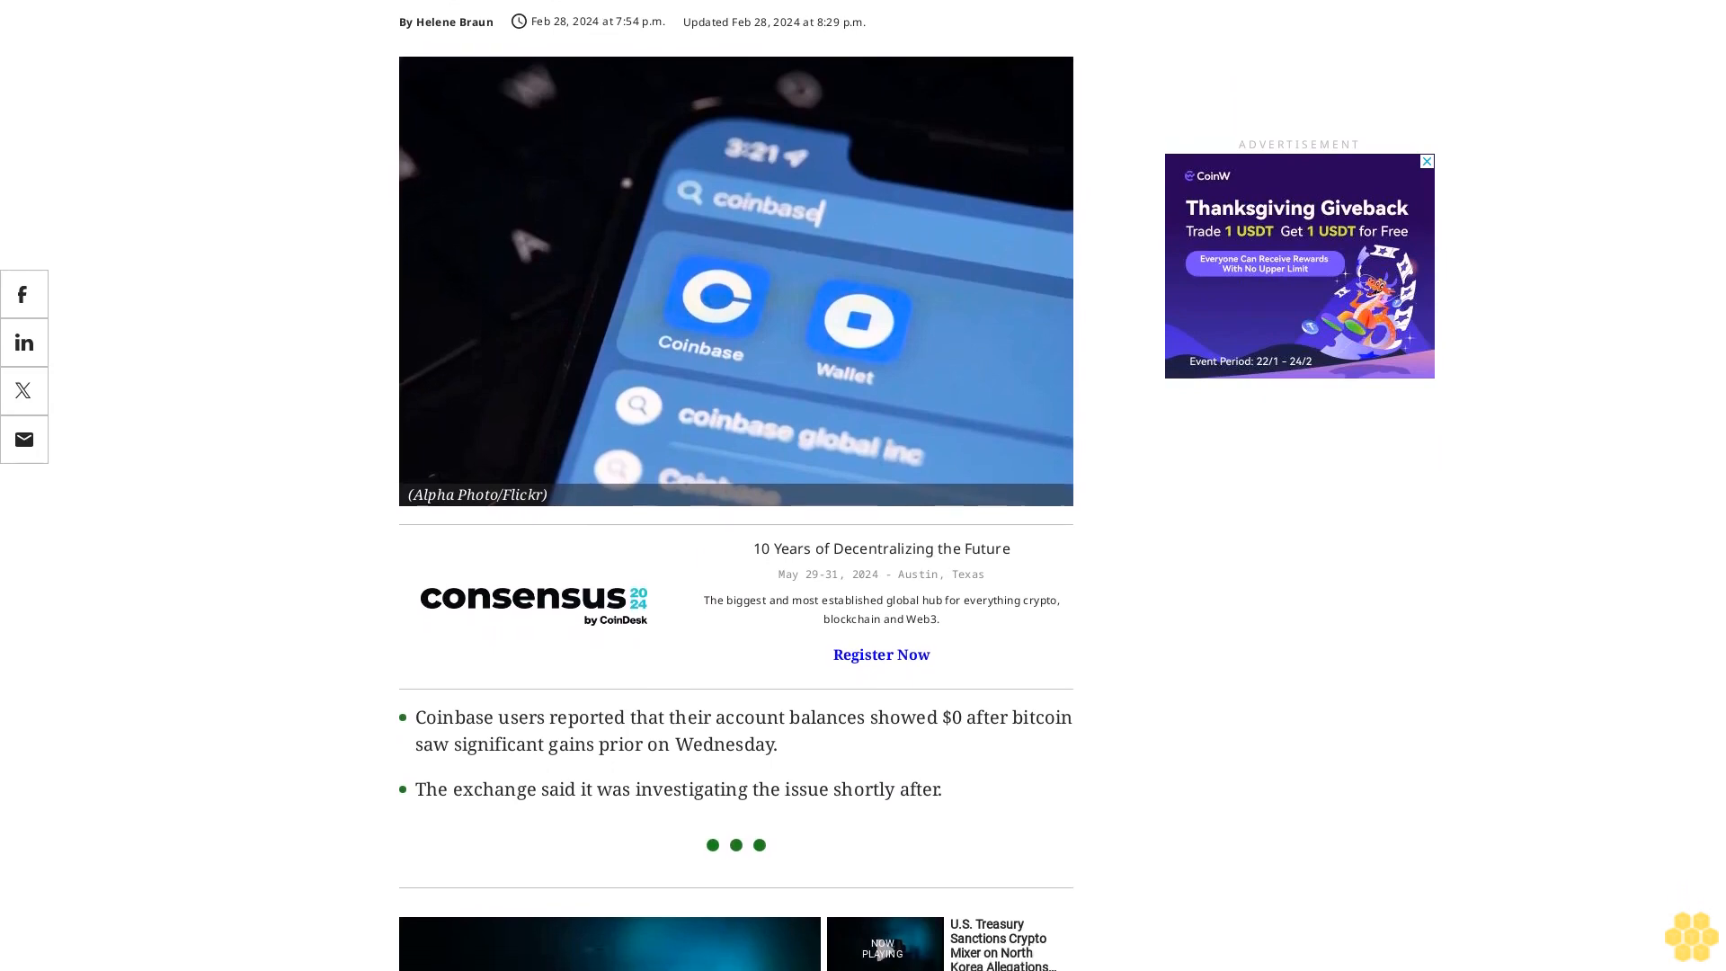
{"action": "scroll", "scroll_direction": "down", "scroll_amount": 3}
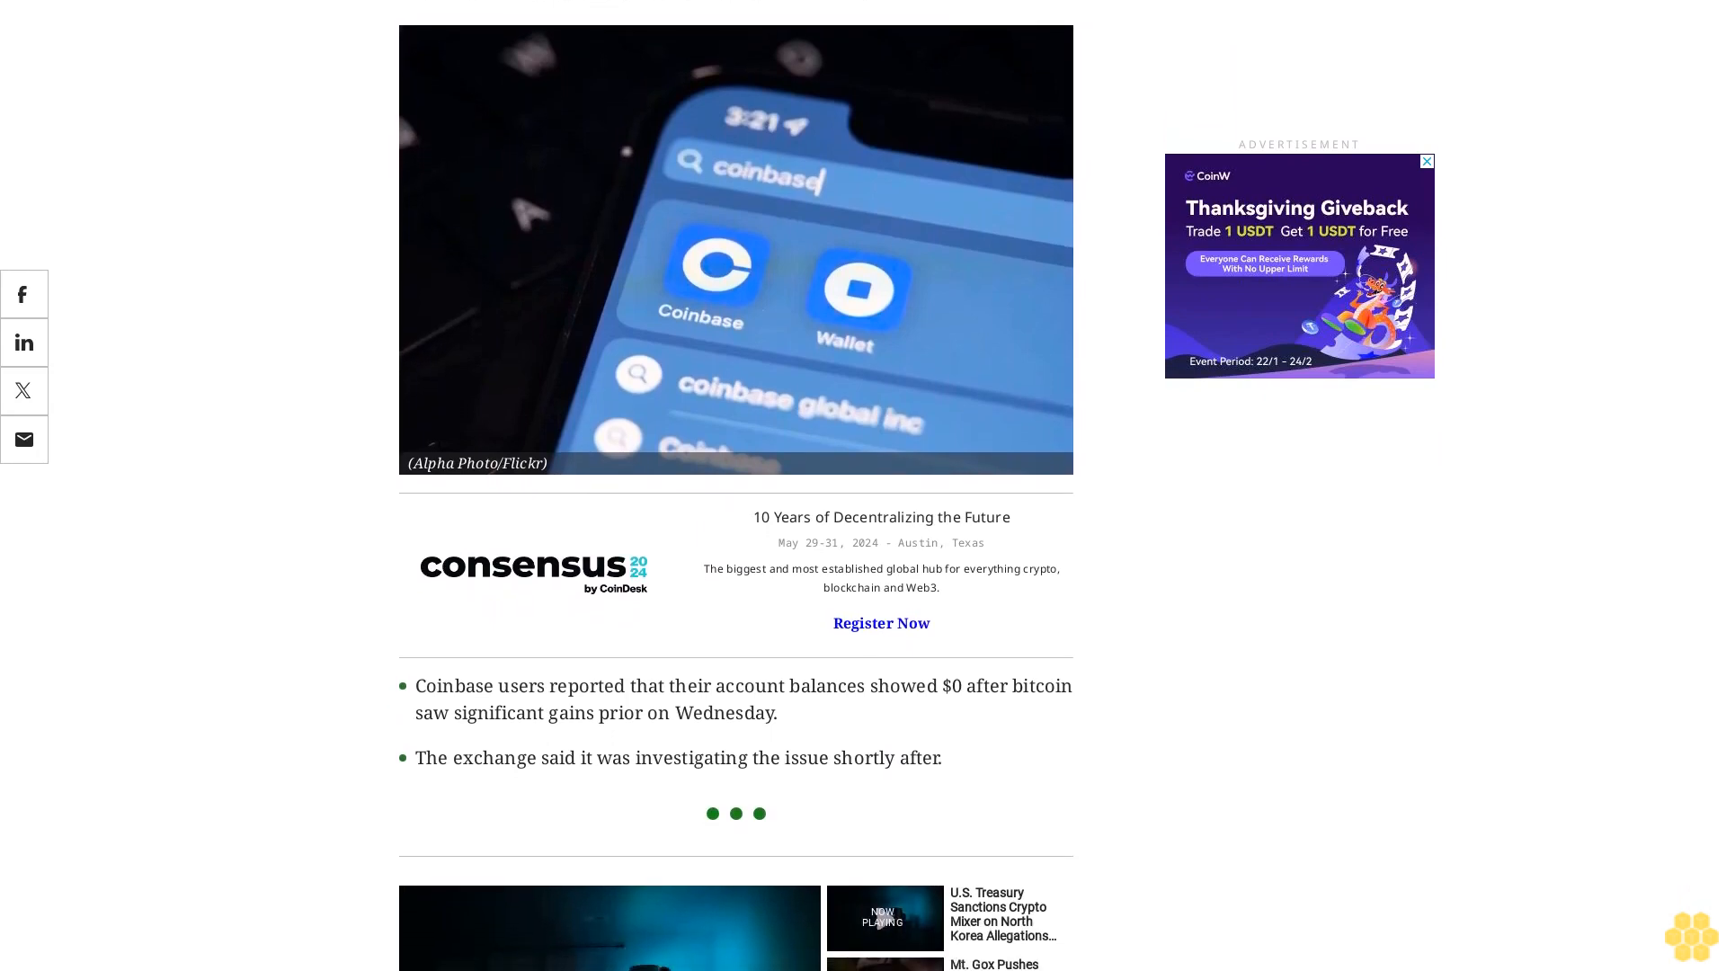
{"action": "scroll", "scroll_direction": "down", "scroll_amount": 3}
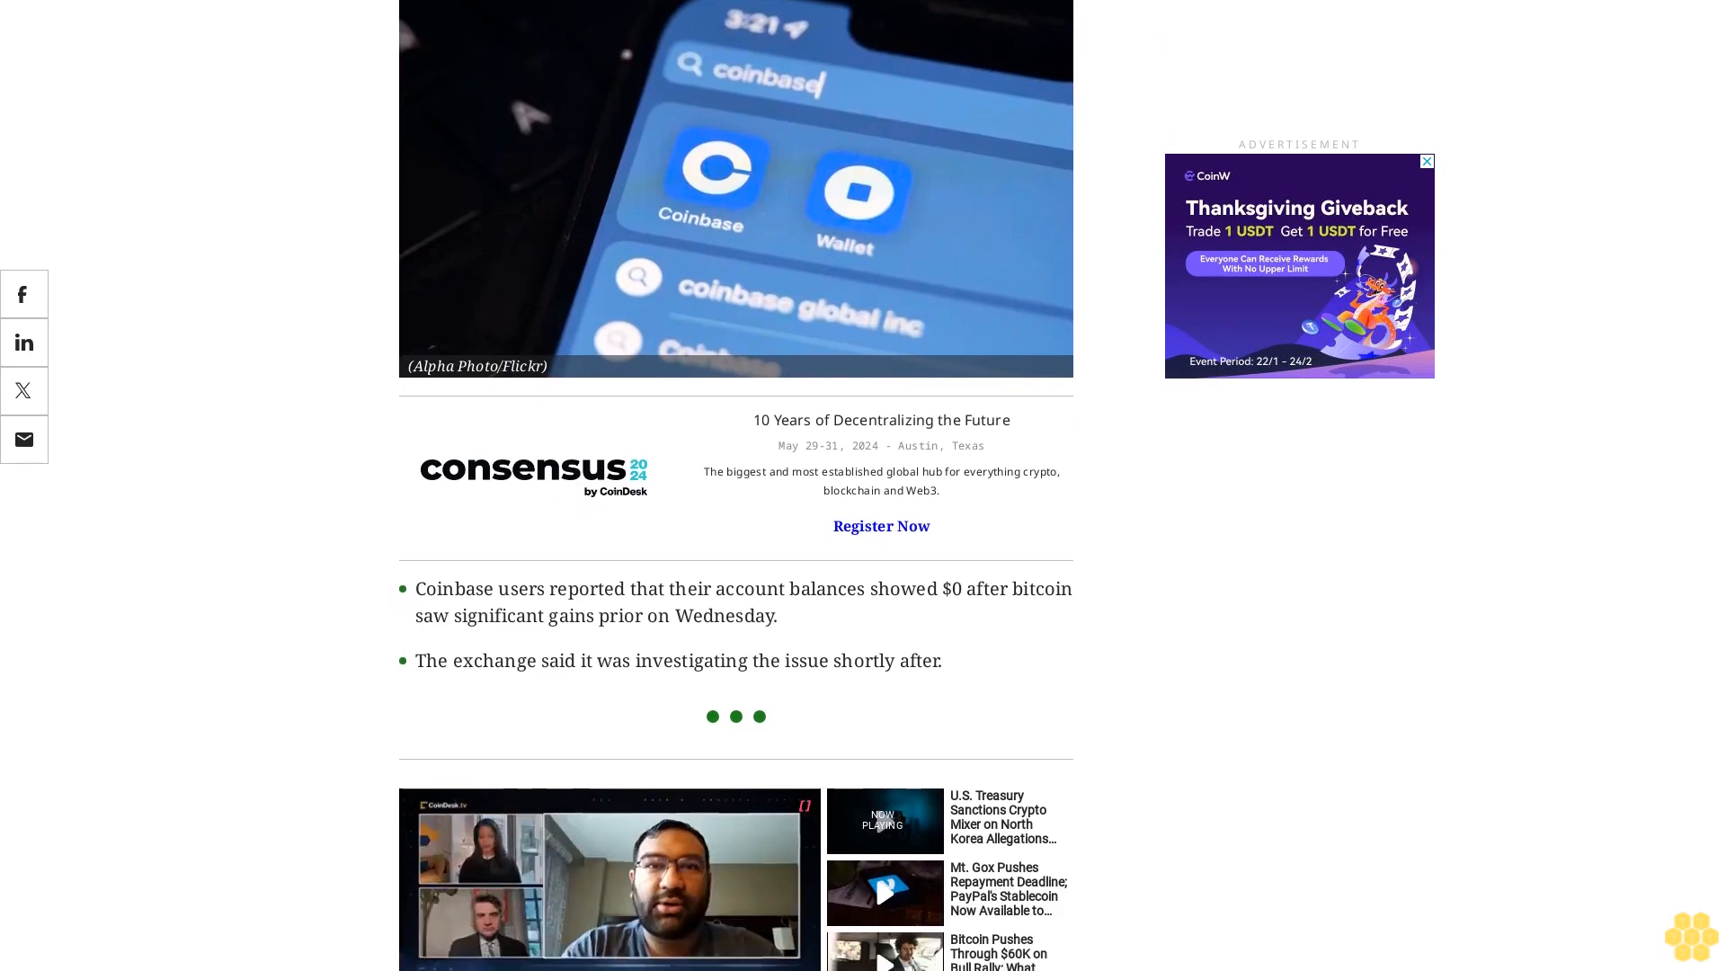
{"action": "scroll", "scroll_direction": "down", "scroll_amount": 3}
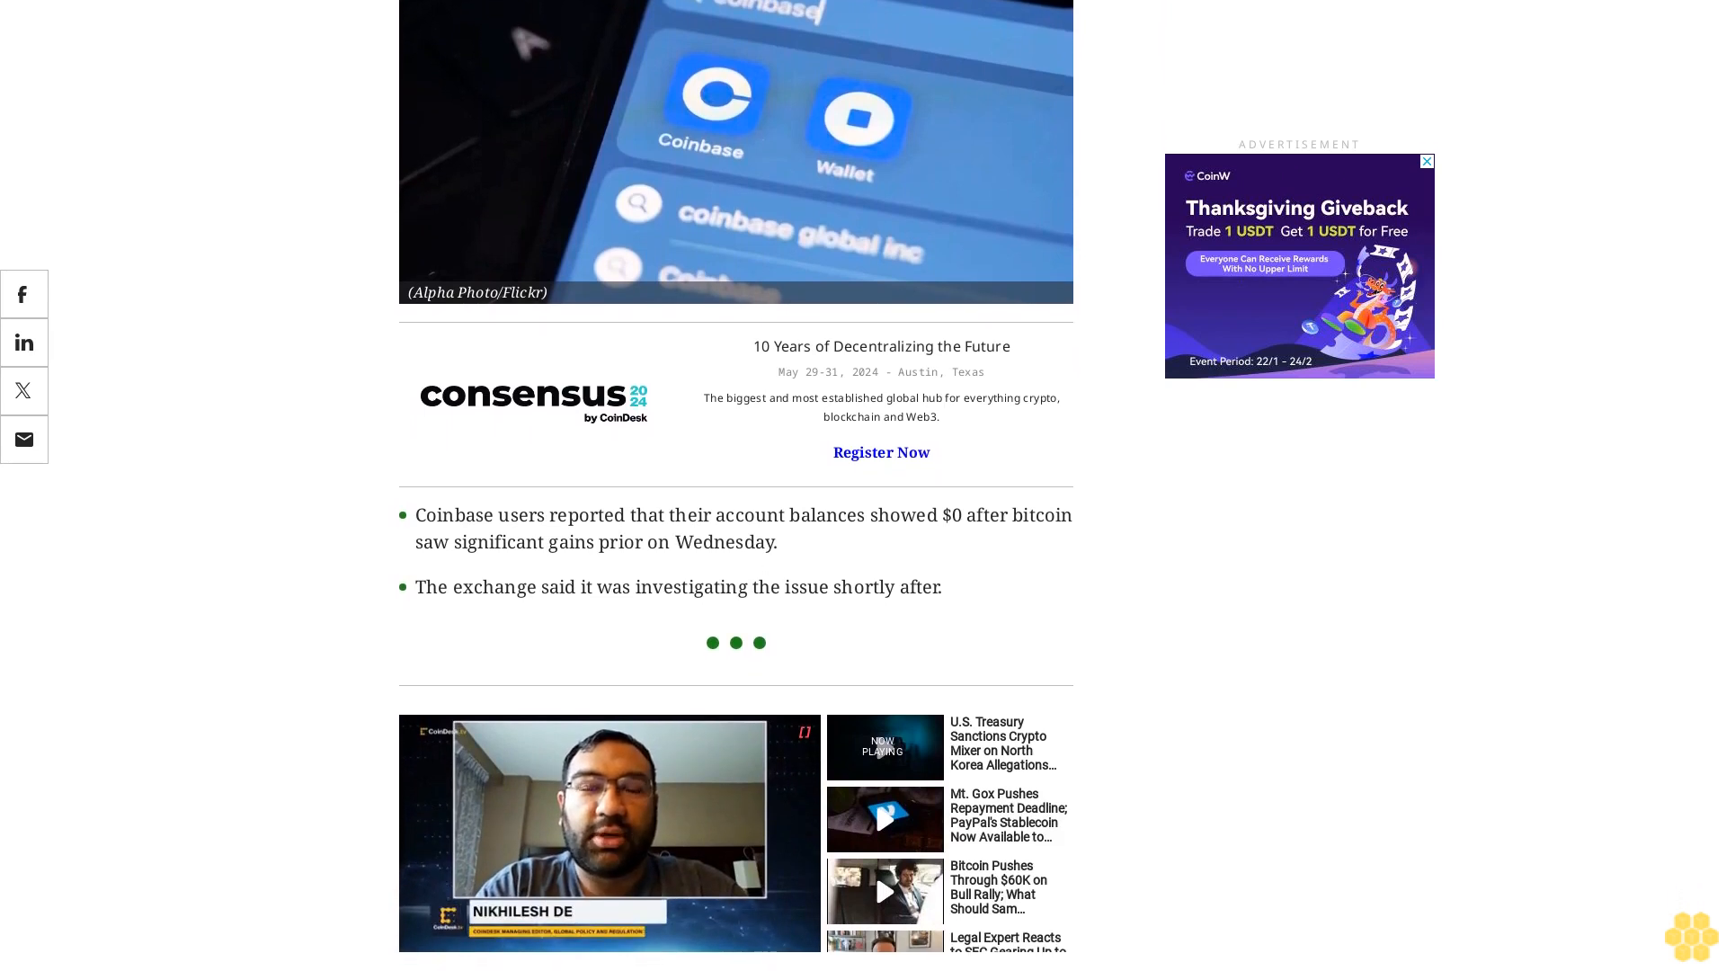
{"action": "scroll", "scroll_direction": "down", "scroll_amount": 3}
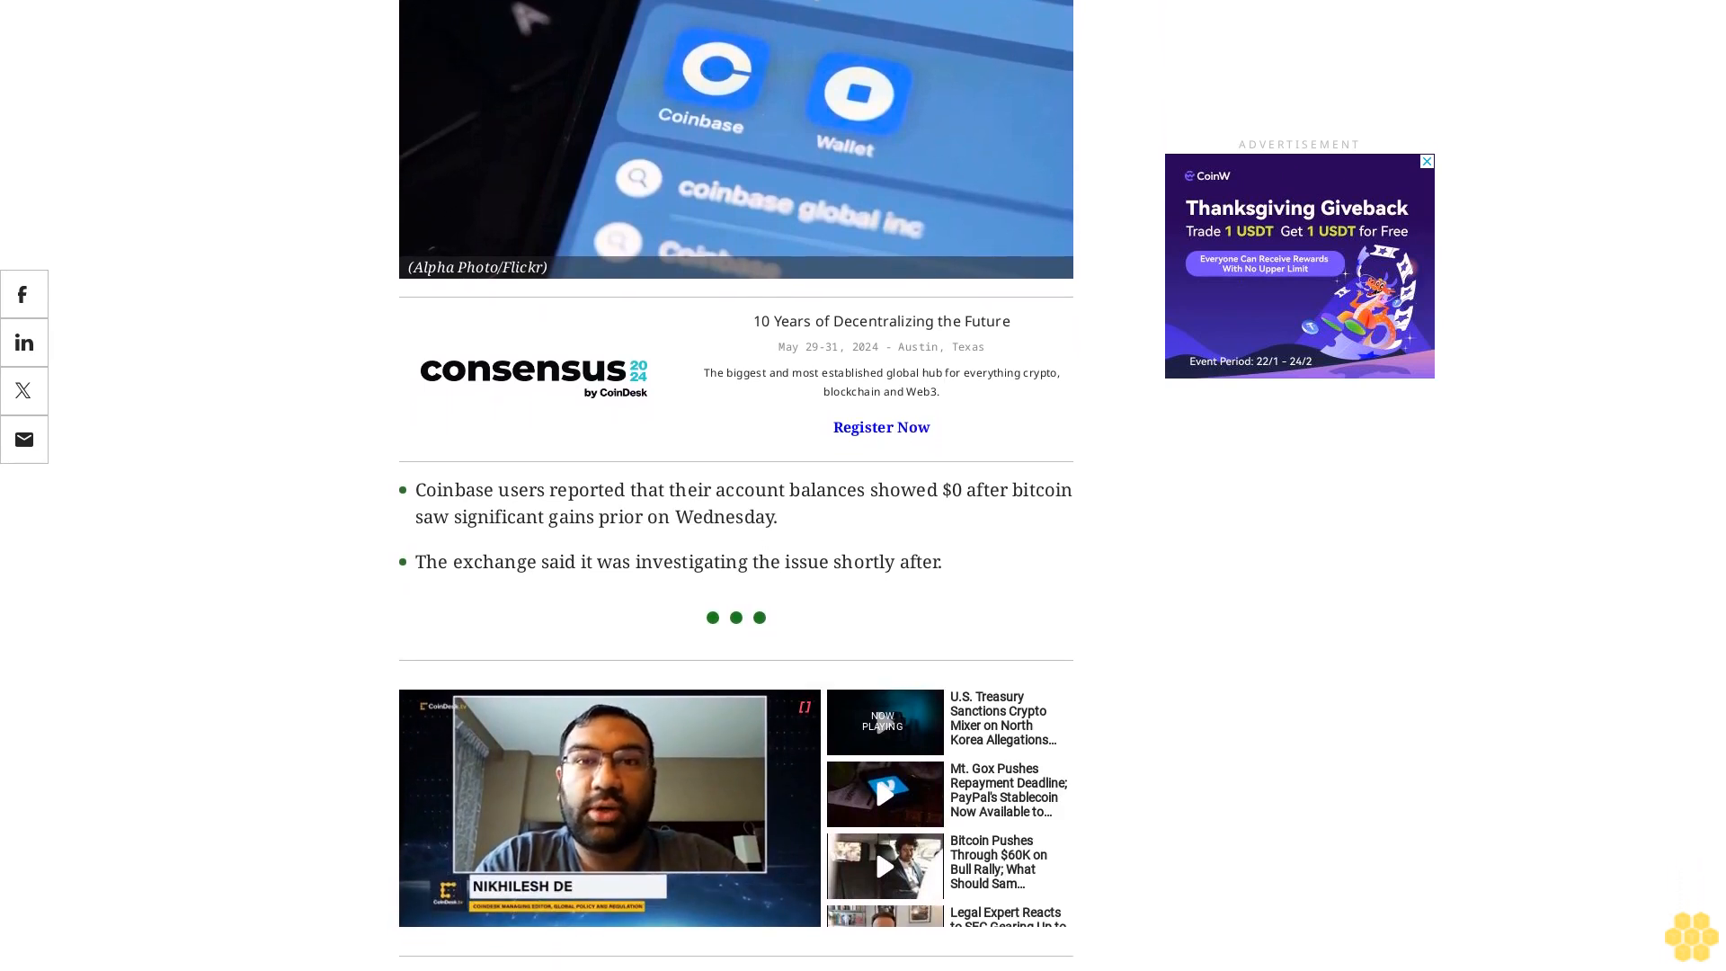
{"action": "scroll", "scroll_direction": "down", "scroll_amount": 3}
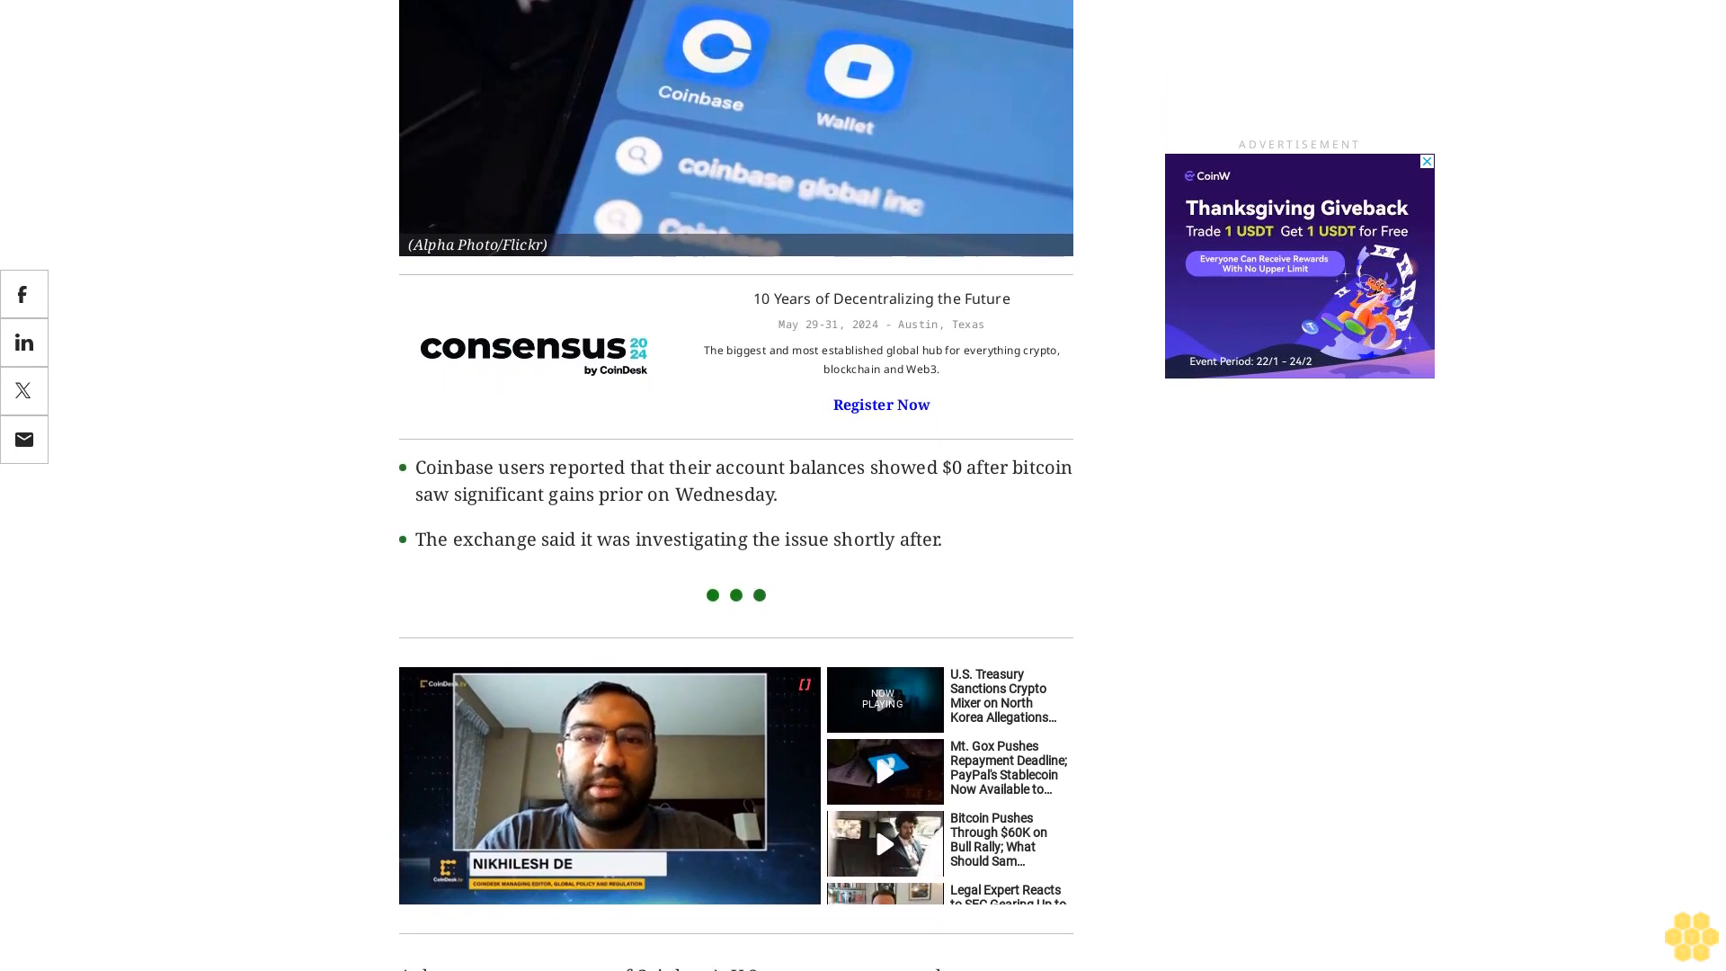
{"action": "scroll", "scroll_direction": "down", "scroll_amount": 3}
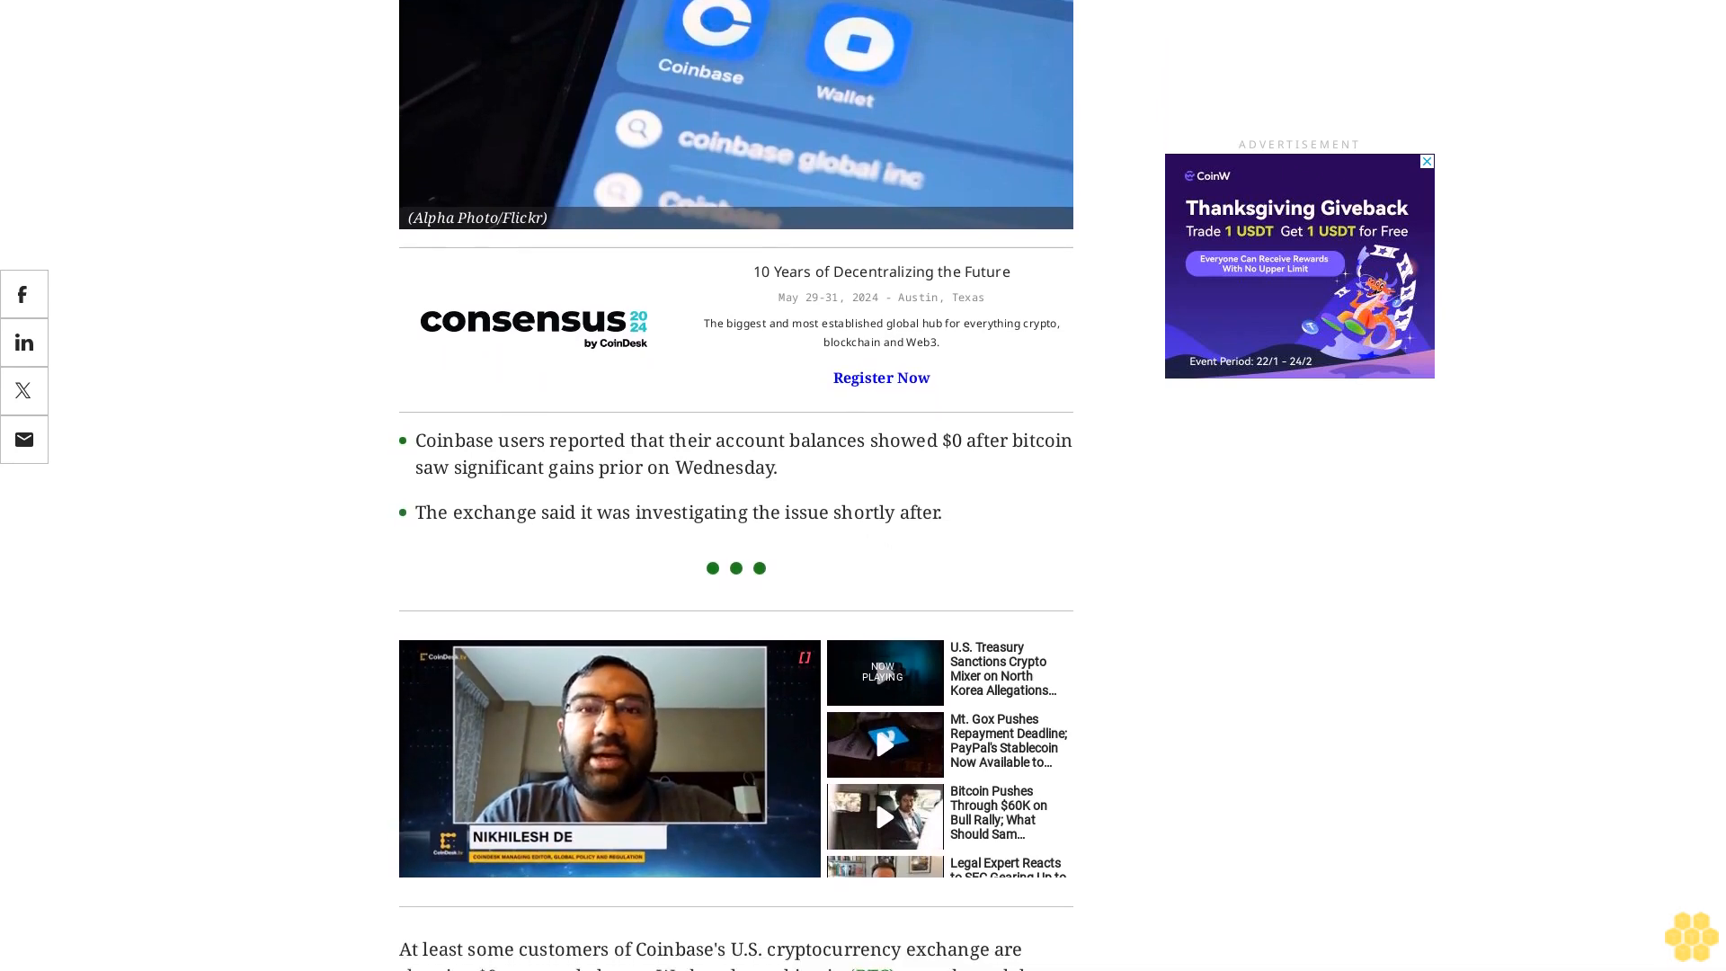
{"action": "scroll", "scroll_direction": "down", "scroll_amount": 3}
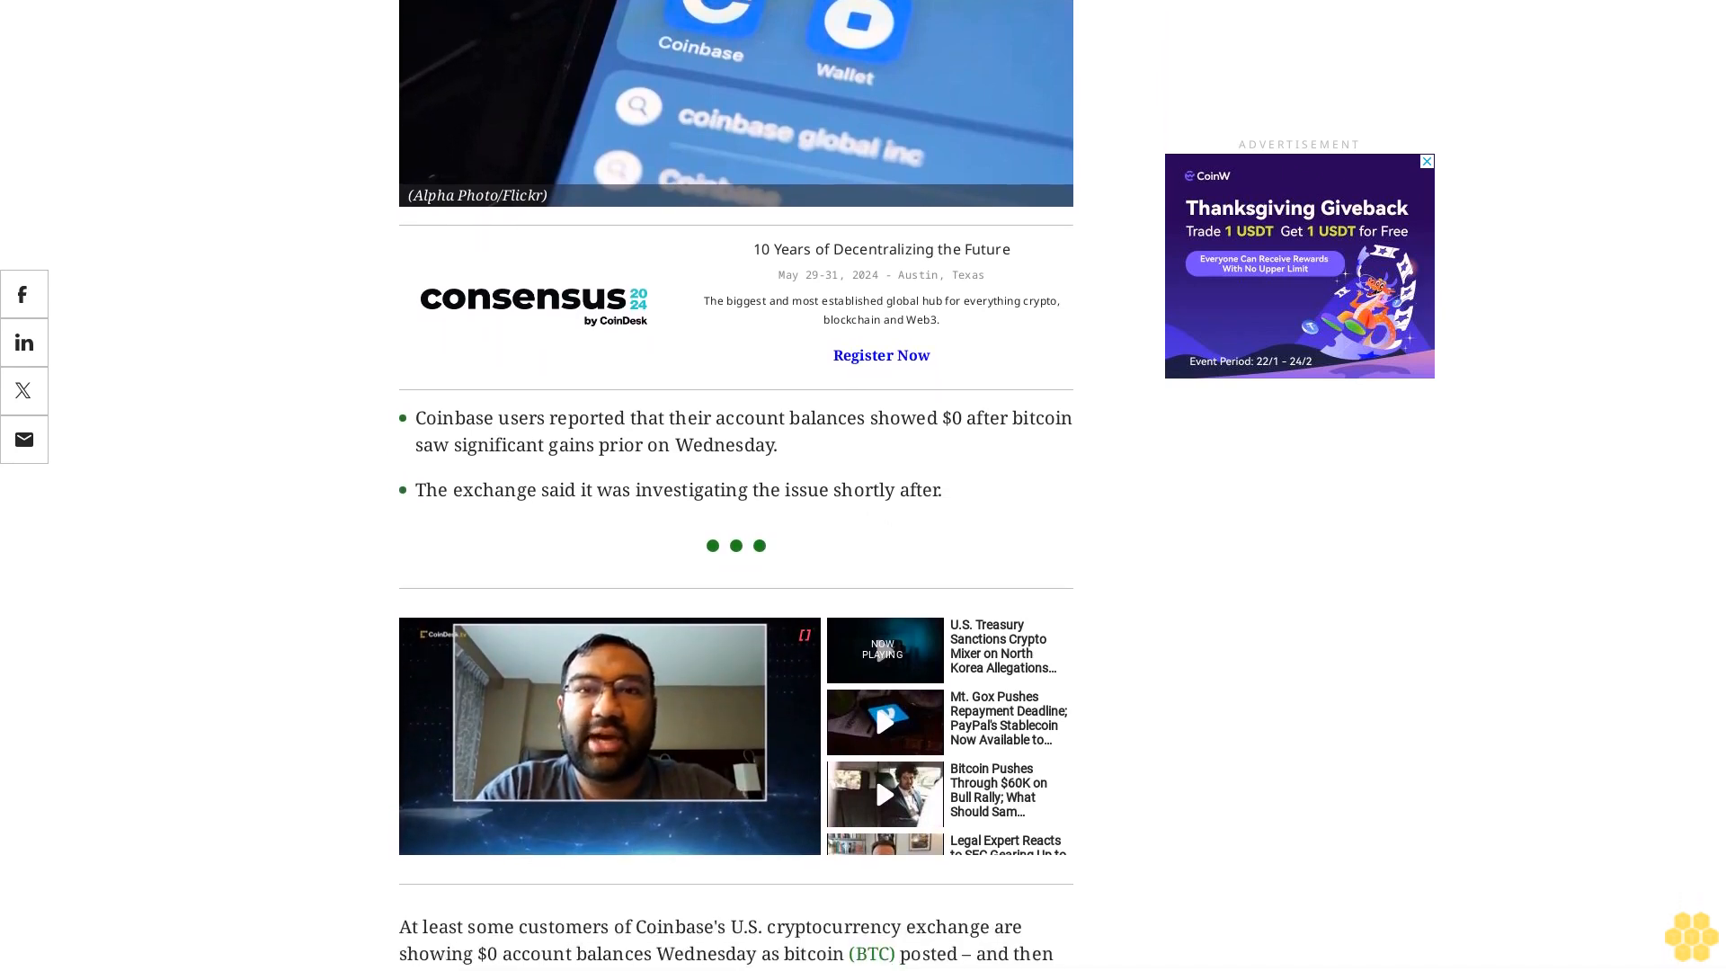
{"action": "scroll", "scroll_direction": "down", "scroll_amount": 3}
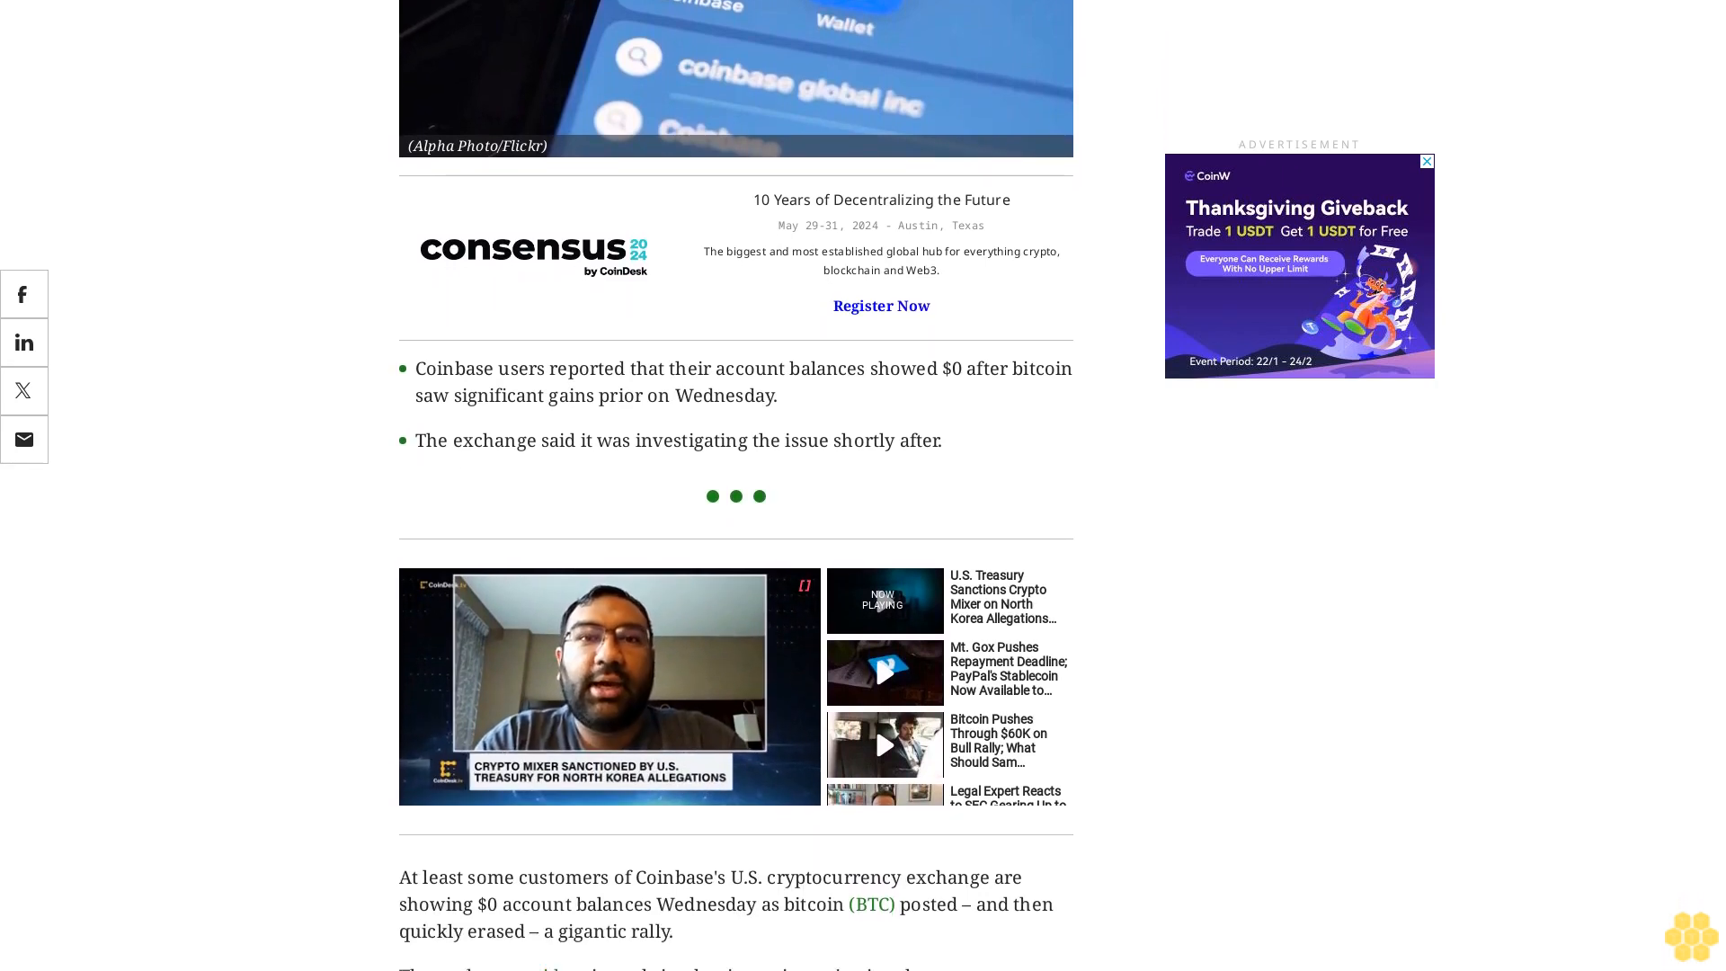
{"action": "scroll", "scroll_direction": "down", "scroll_amount": 3}
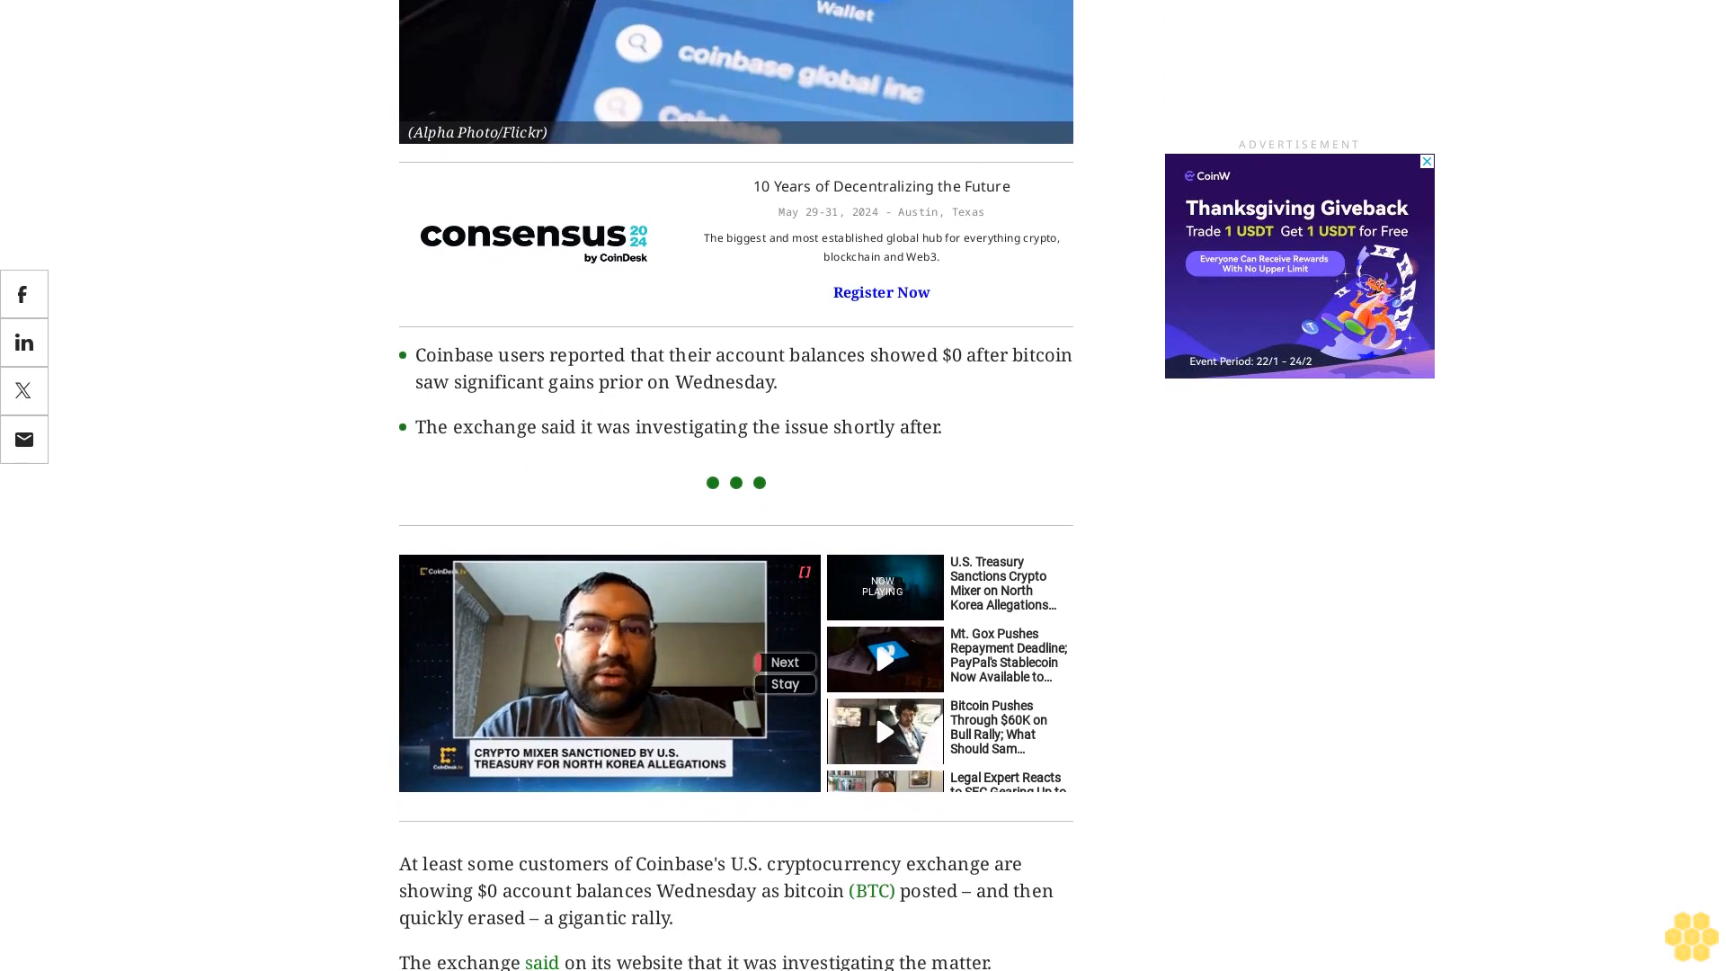
{"action": "scroll", "scroll_direction": "down", "scroll_amount": 3}
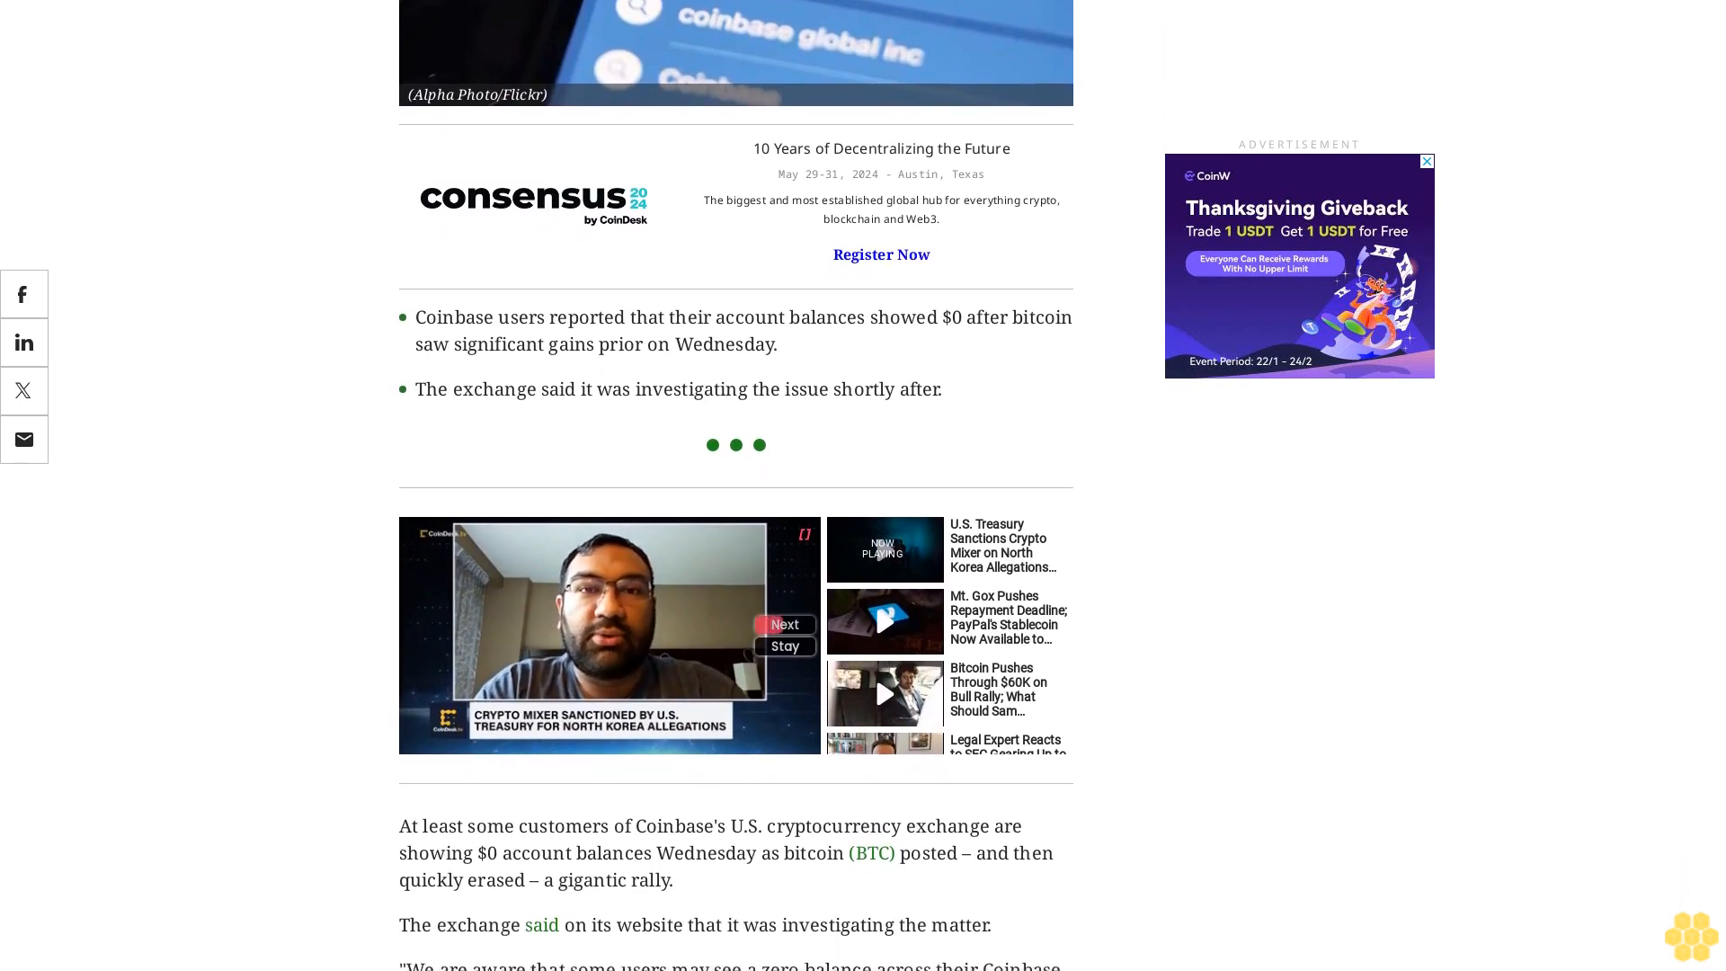
{"action": "scroll", "scroll_direction": "down", "scroll_amount": 3}
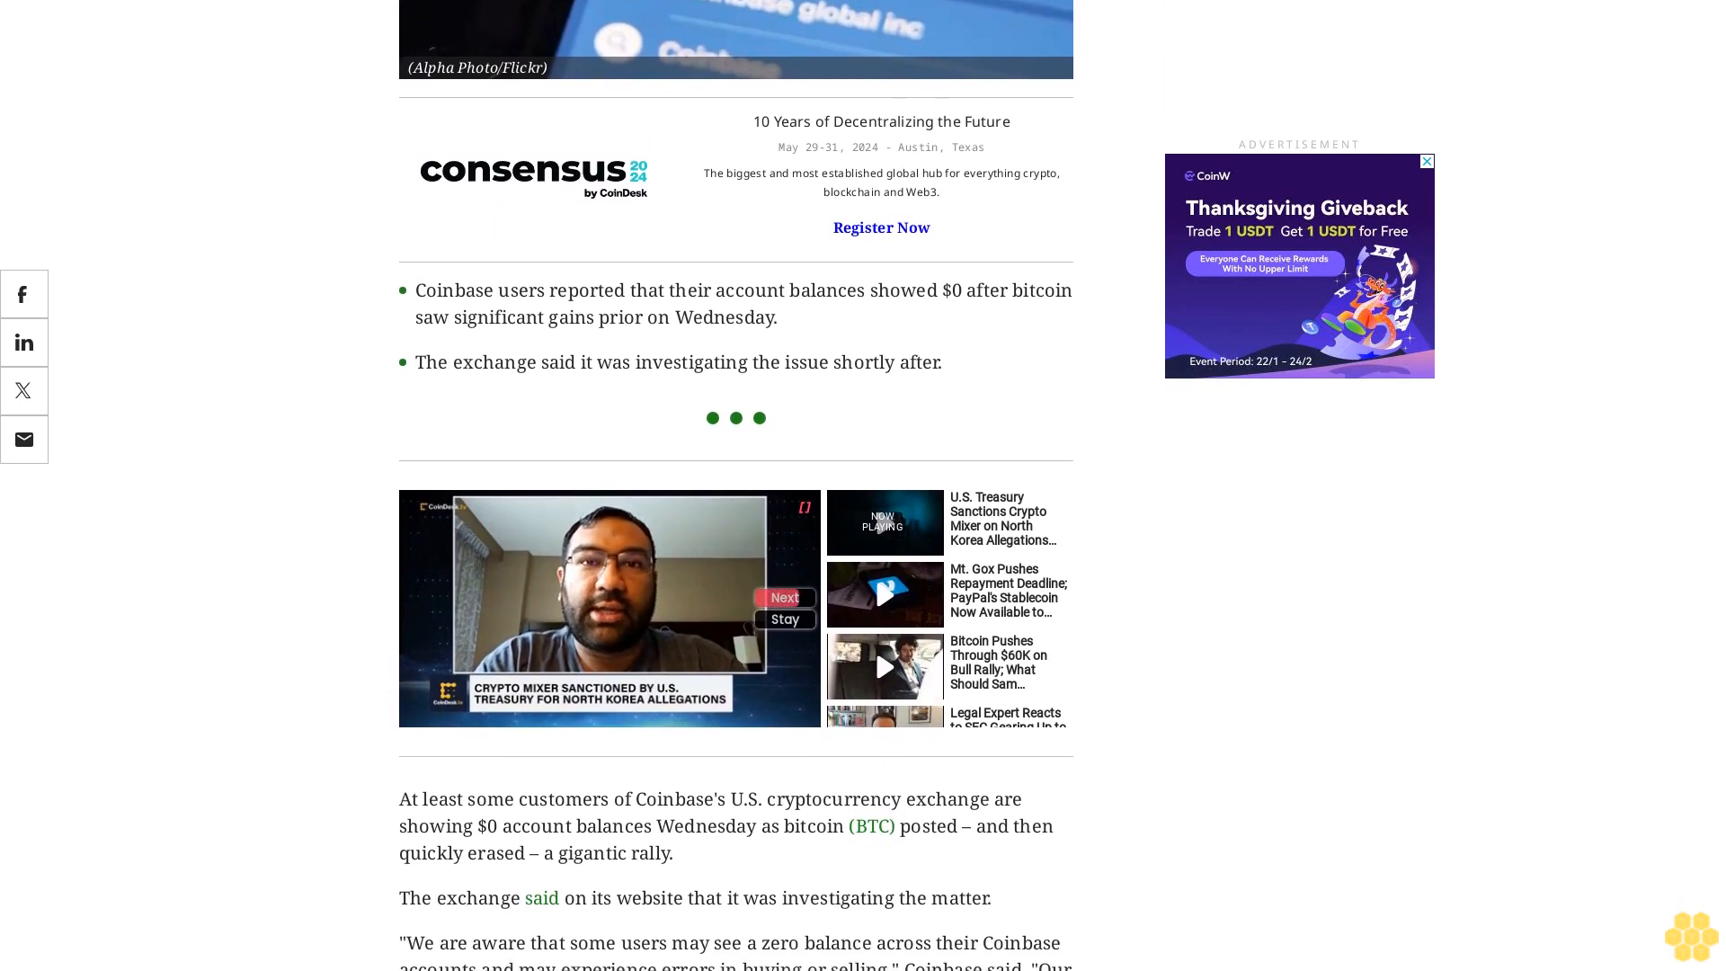
{"action": "scroll", "scroll_direction": "down", "scroll_amount": 3}
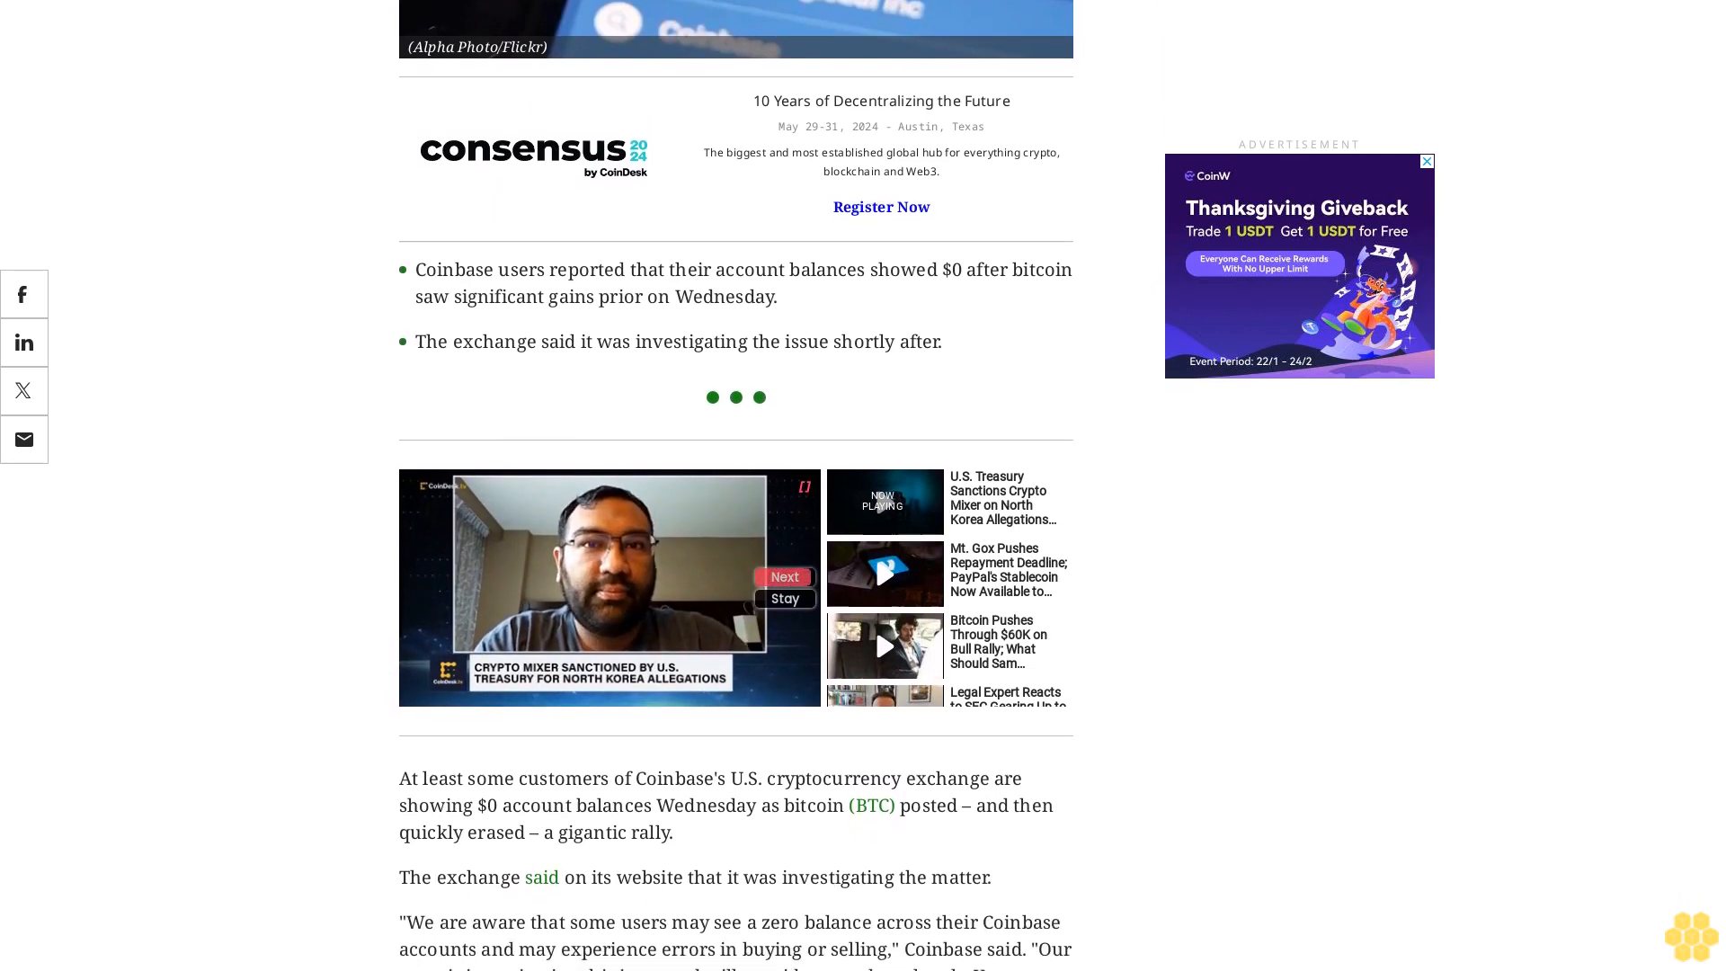
{"action": "scroll", "scroll_direction": "down", "scroll_amount": 3}
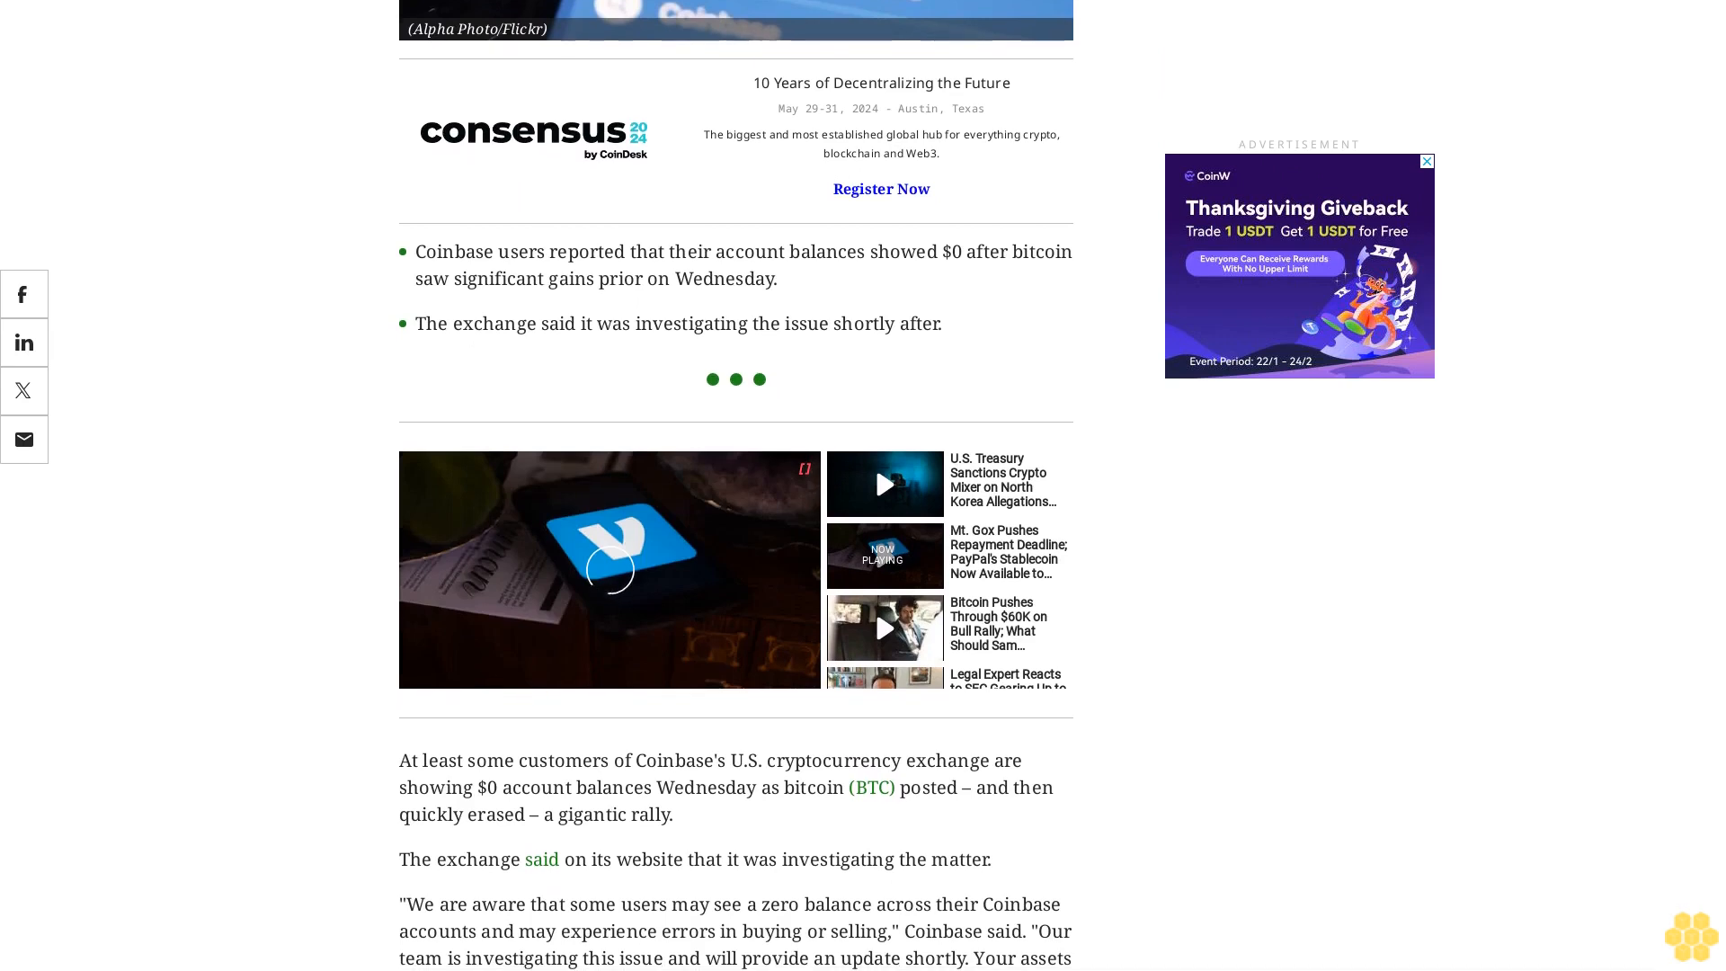
{"action": "scroll", "scroll_direction": "down", "scroll_amount": 3}
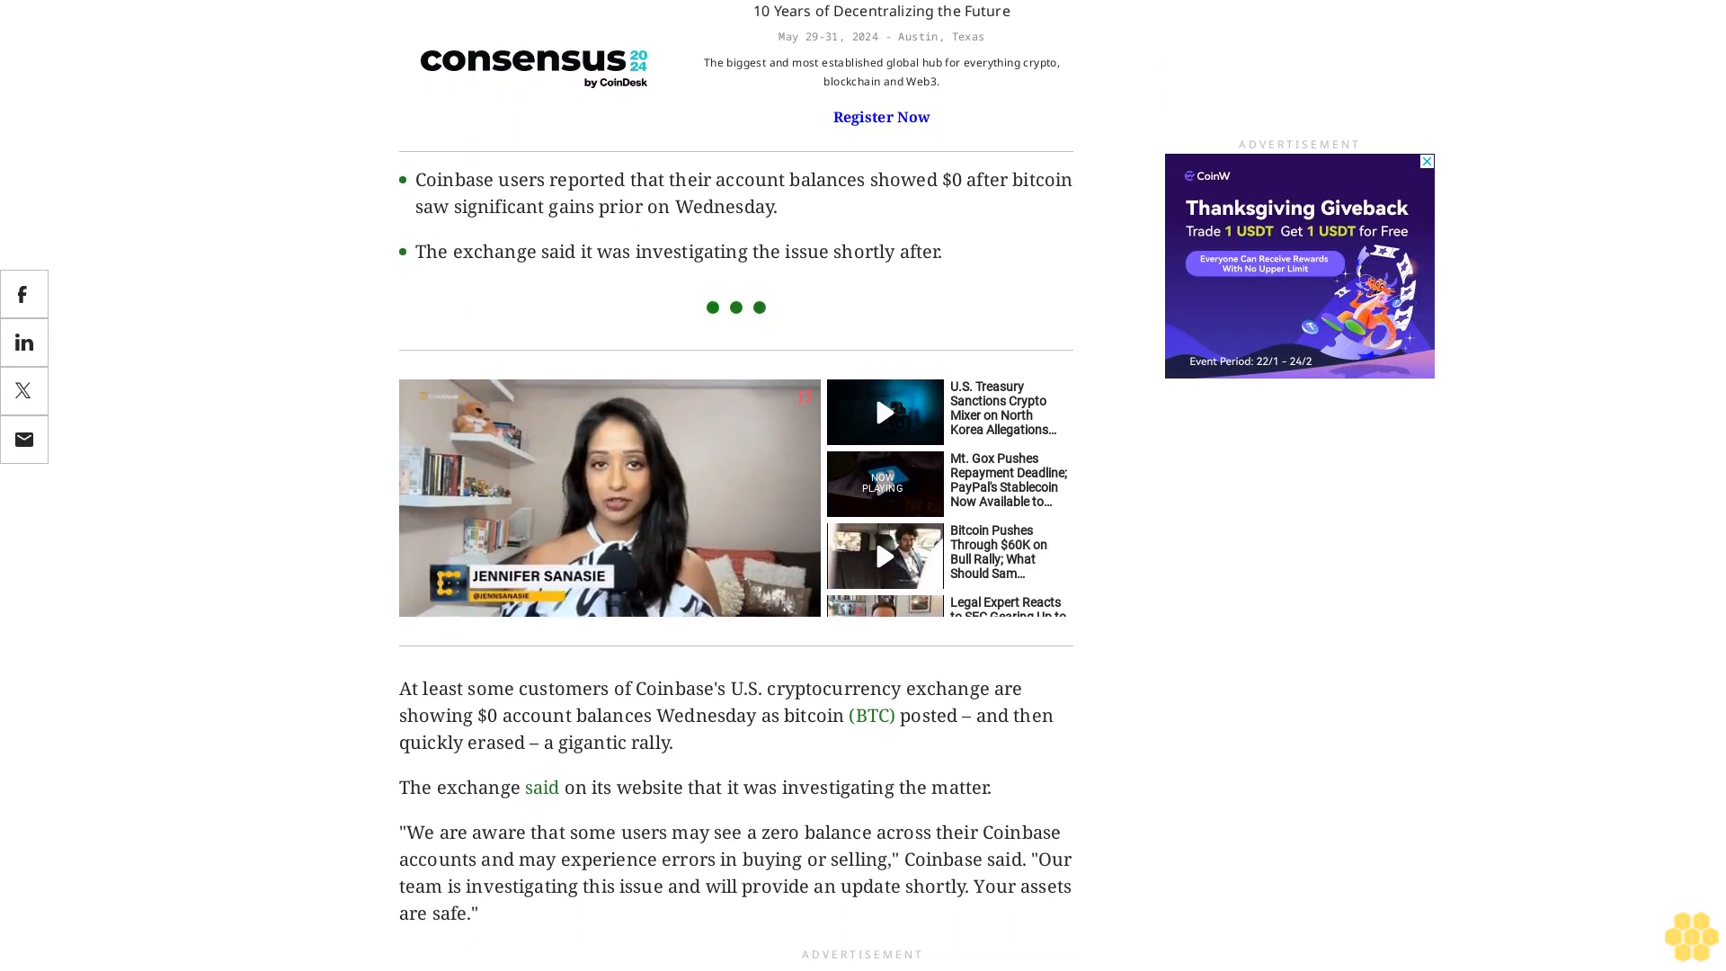
{"action": "scroll", "scroll_direction": "down", "scroll_amount": 3}
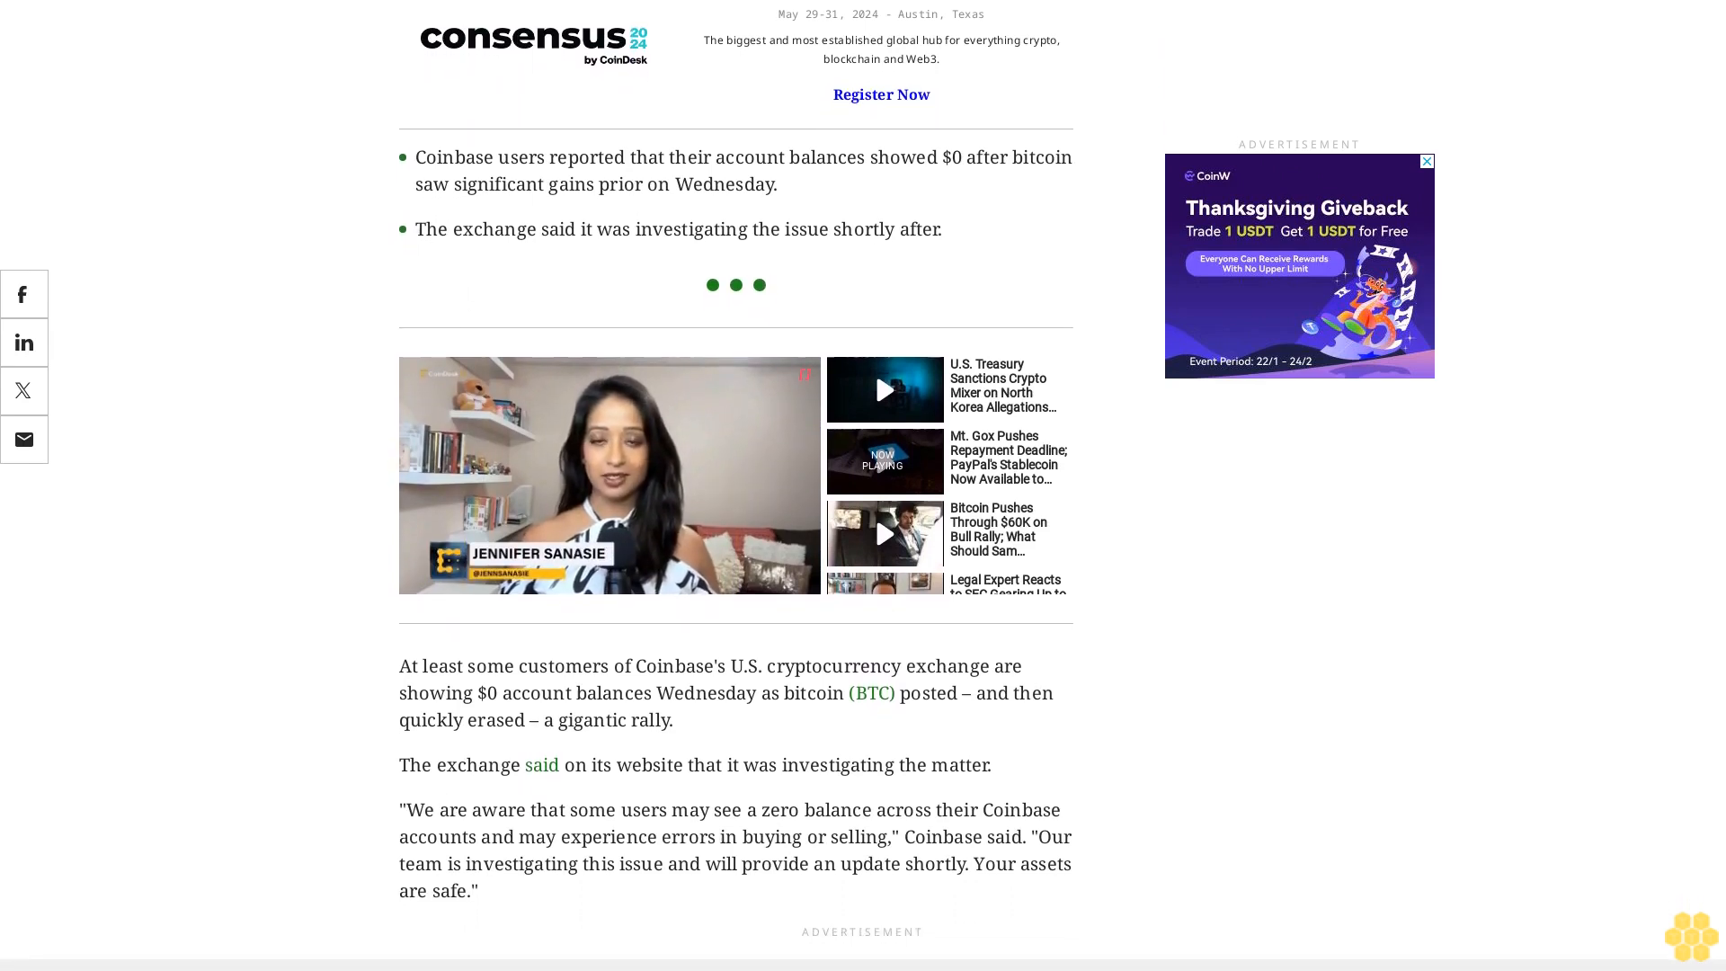
{"action": "scroll", "scroll_direction": "down", "scroll_amount": 3}
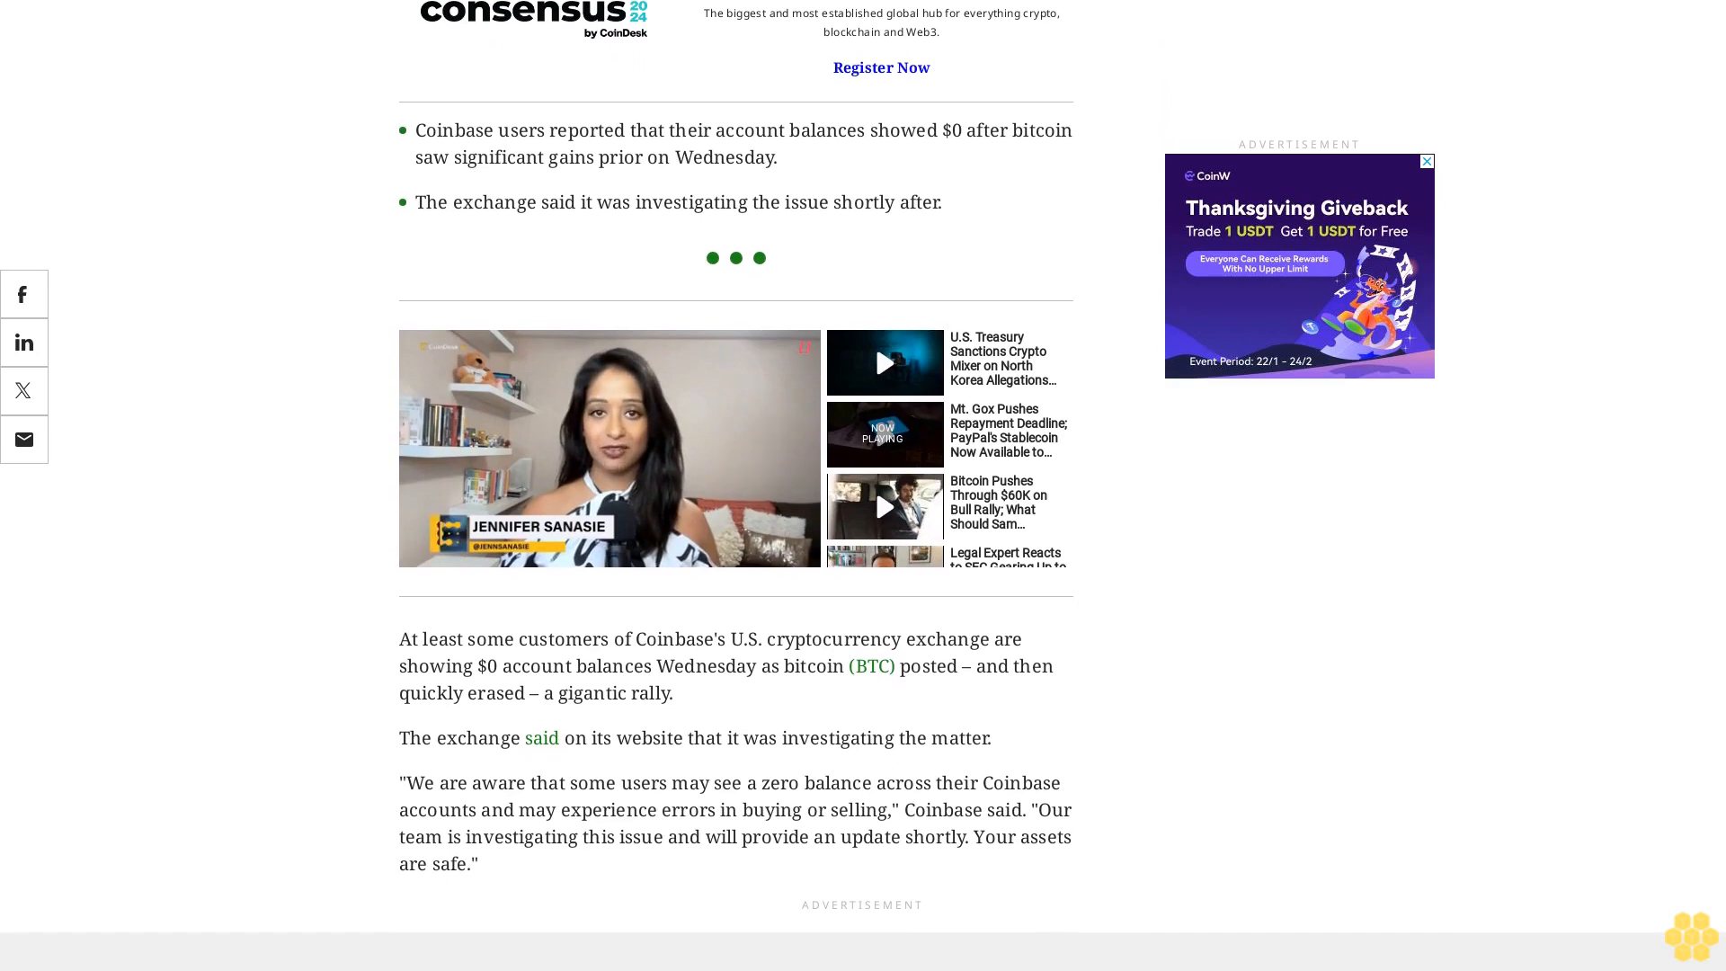
{"action": "scroll", "scroll_direction": "down", "scroll_amount": 3}
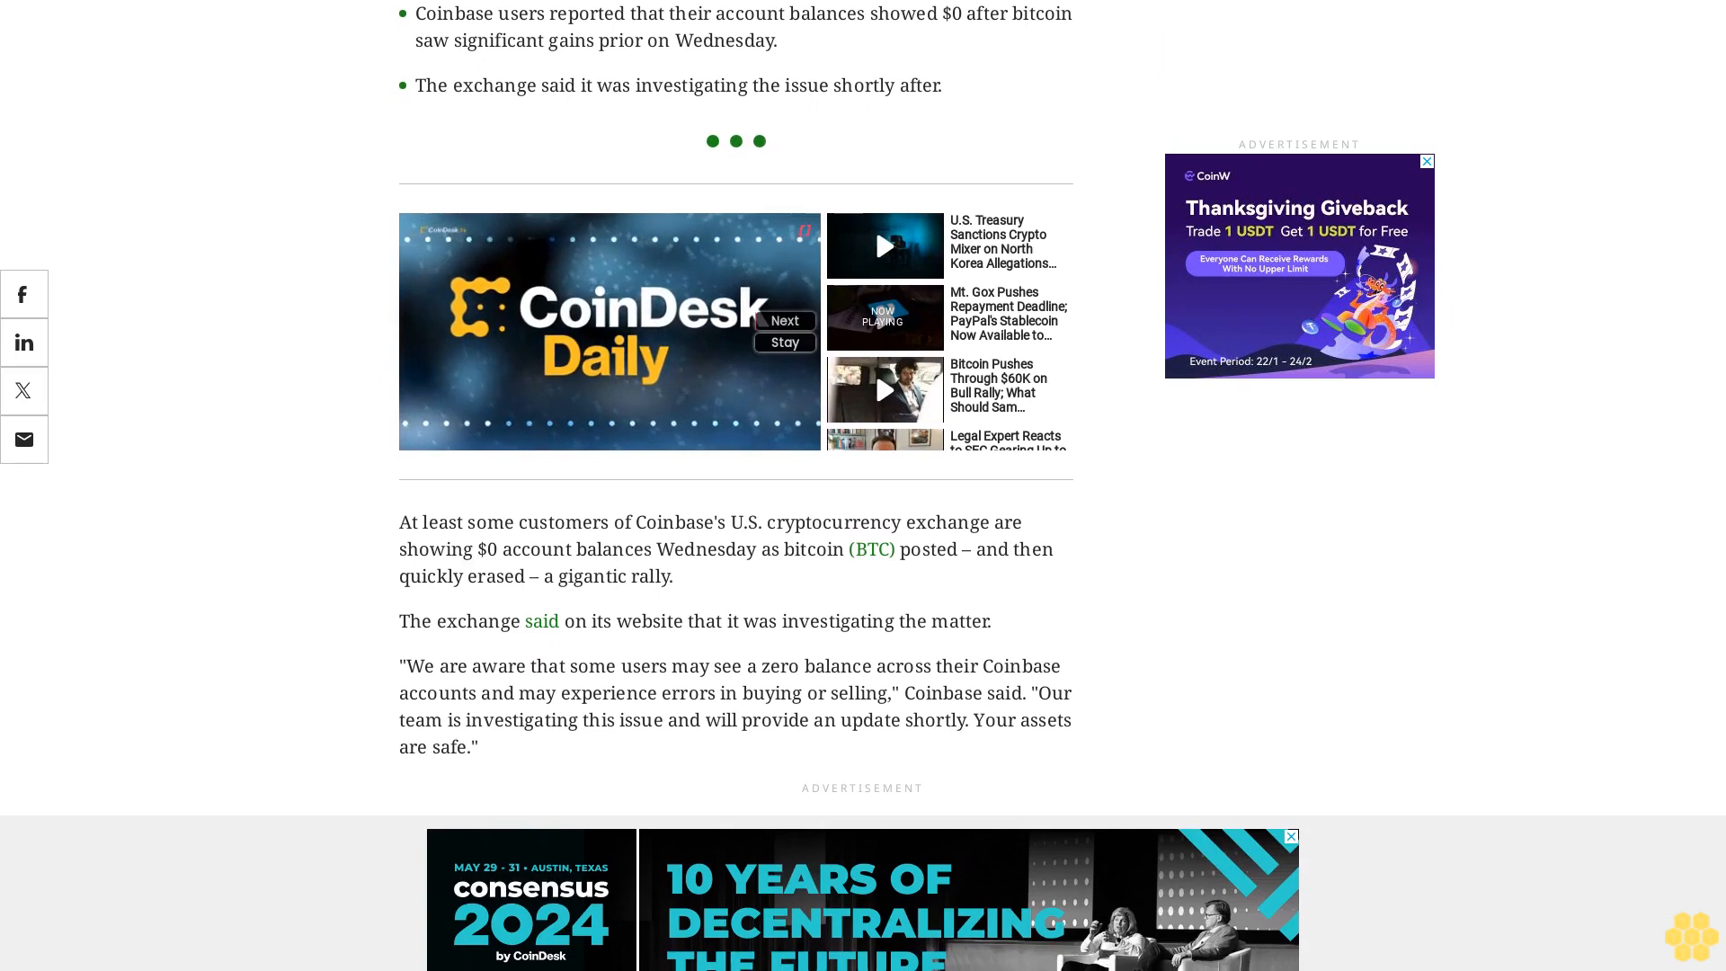
{"action": "scroll", "scroll_direction": "down", "scroll_amount": 3}
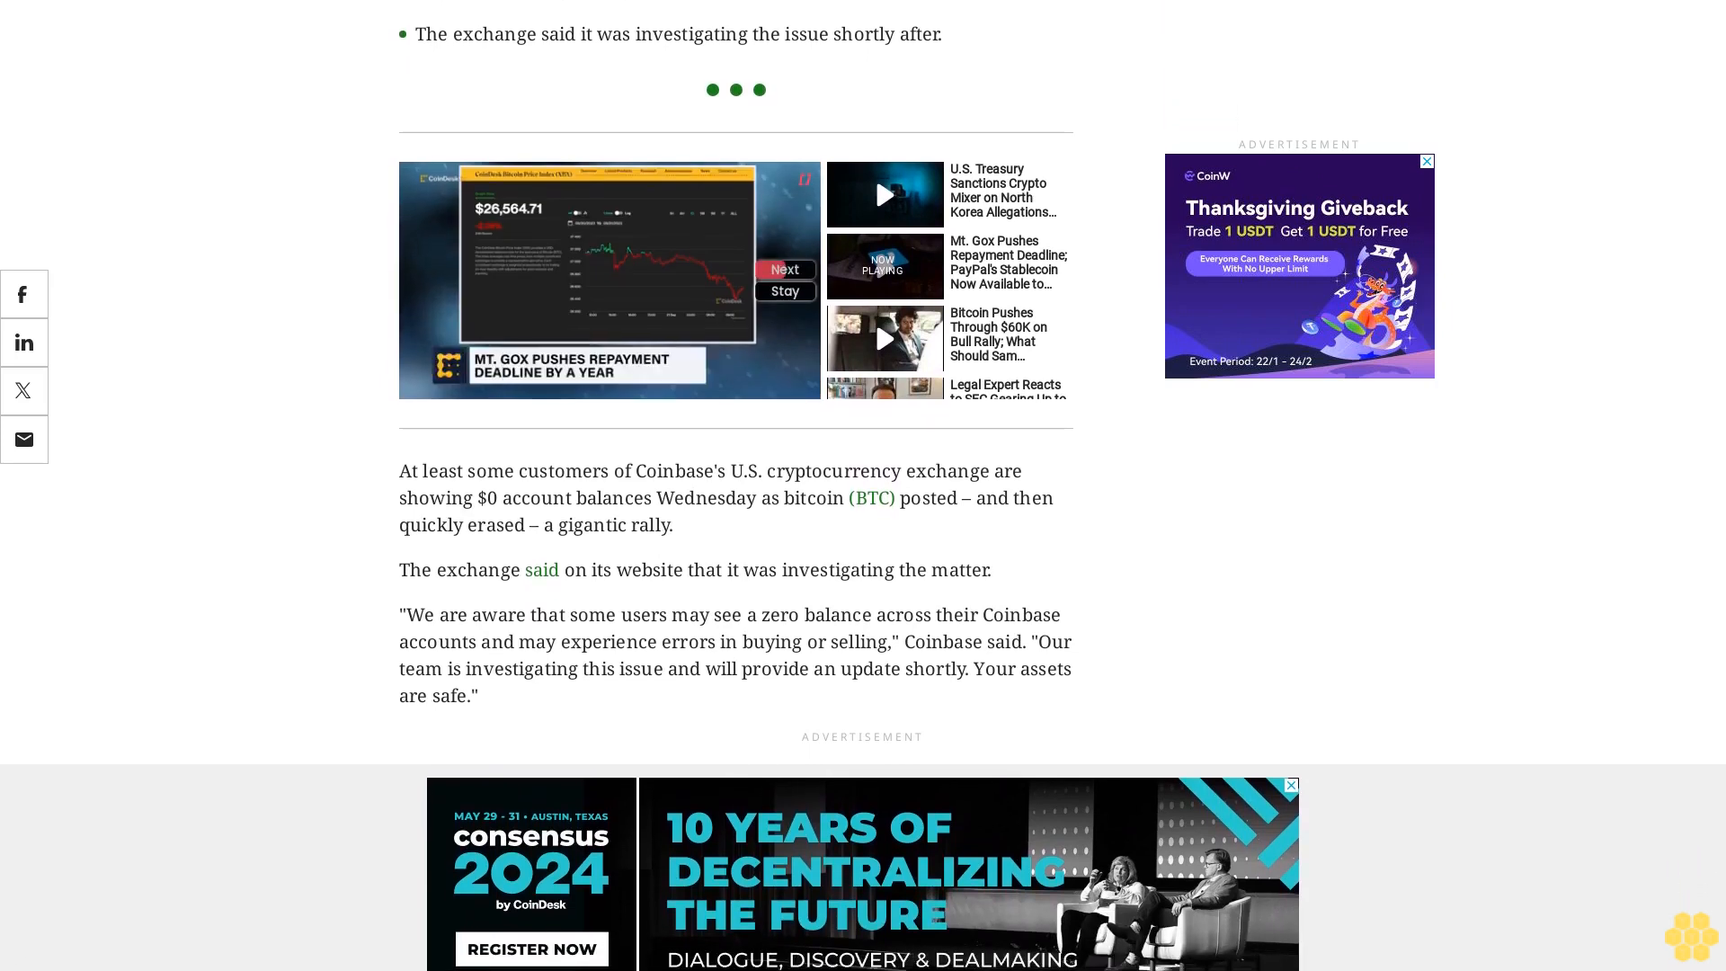
{"action": "scroll", "scroll_direction": "down", "scroll_amount": 3}
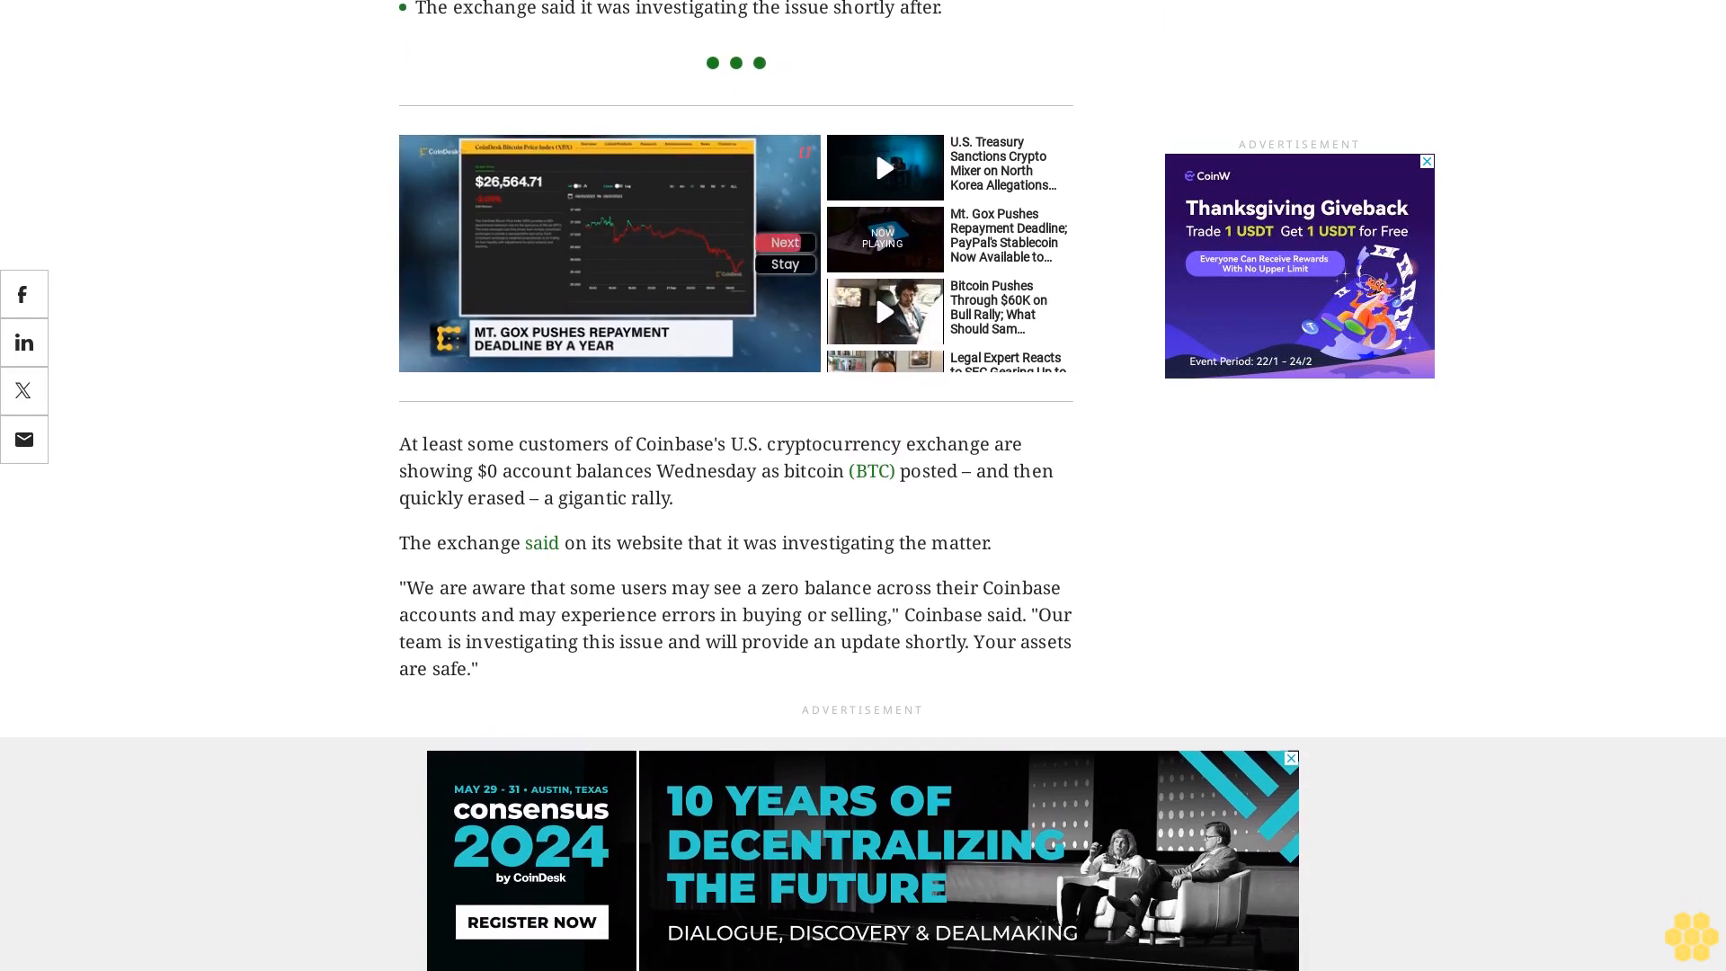